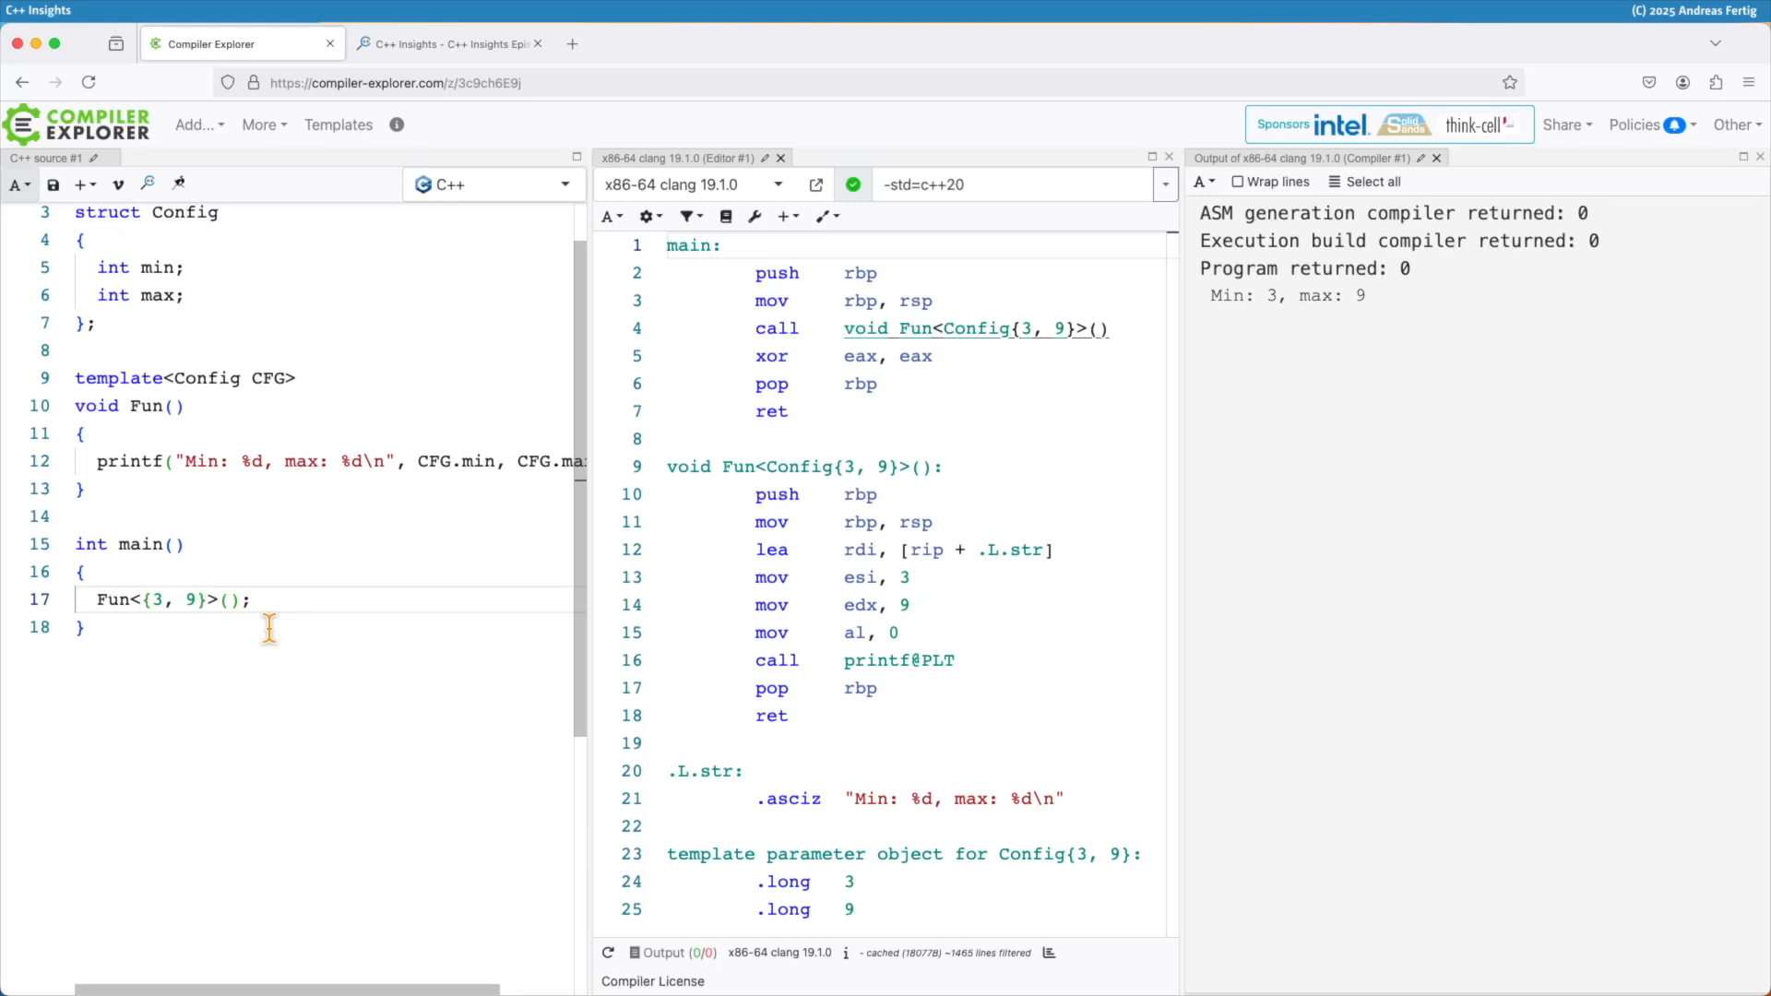
mouse_move(243, 505)
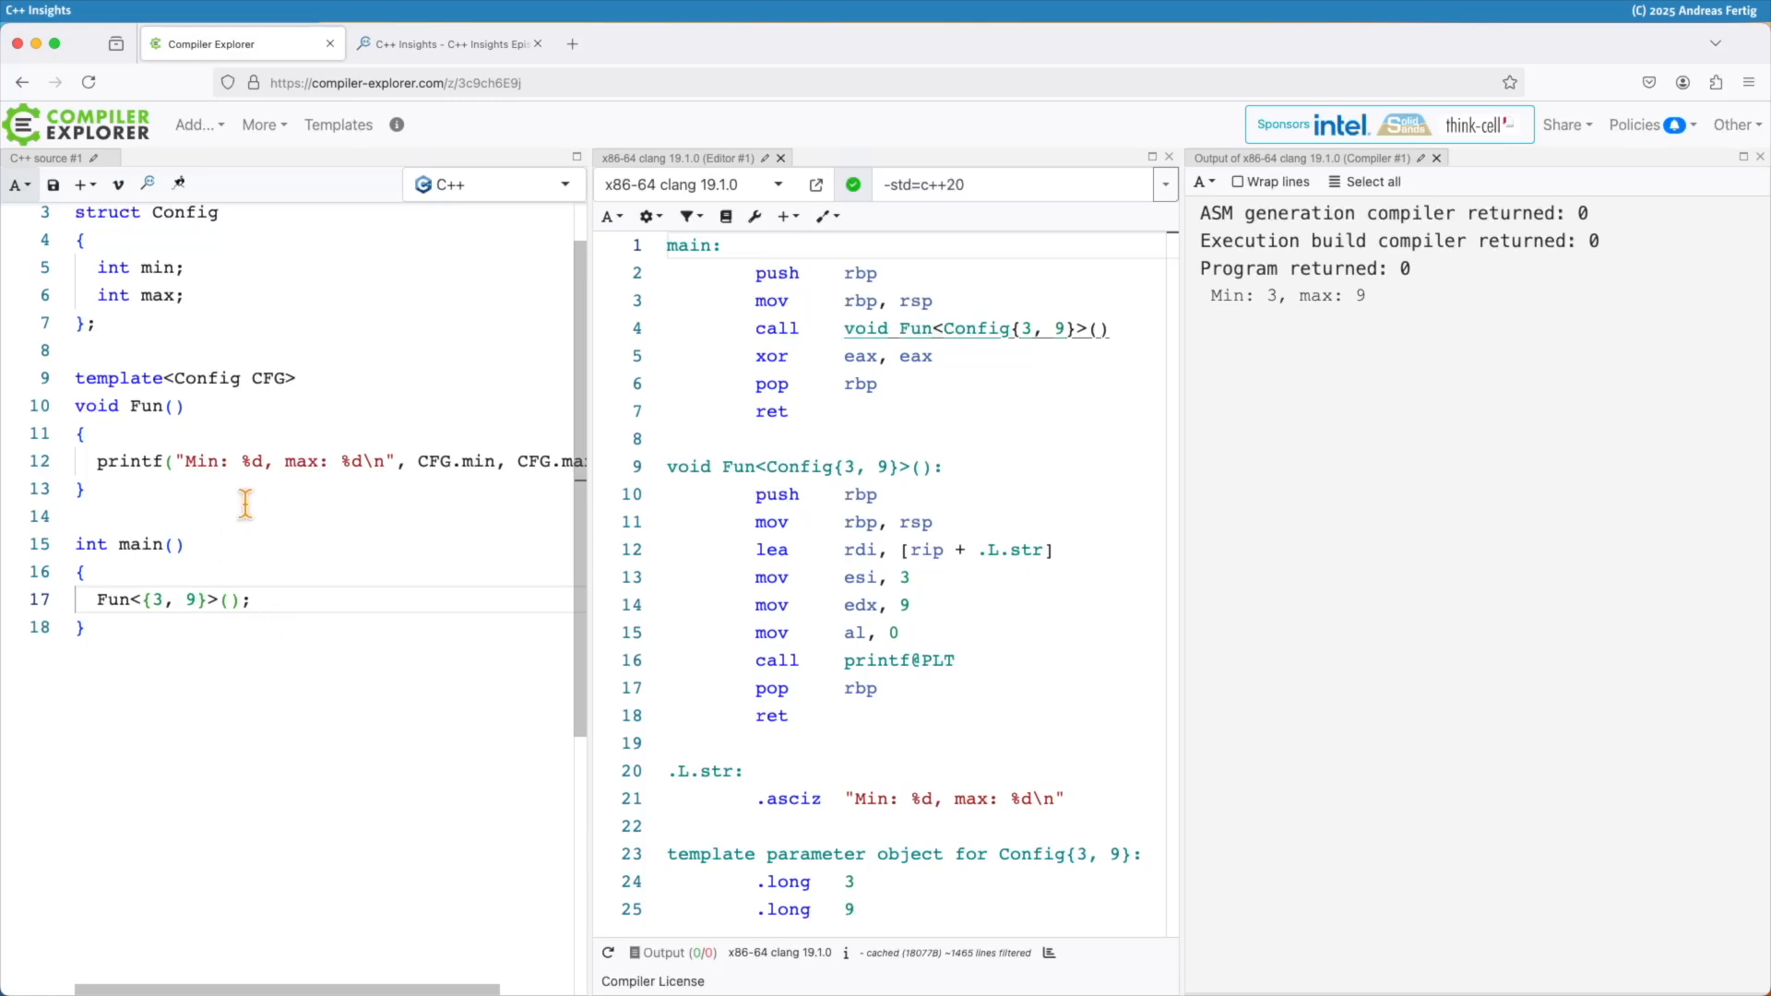
- Review Config's members and void Fun(), then spell the call as Fun<Config{3, 9}>()
drag(76, 212, 96, 328)
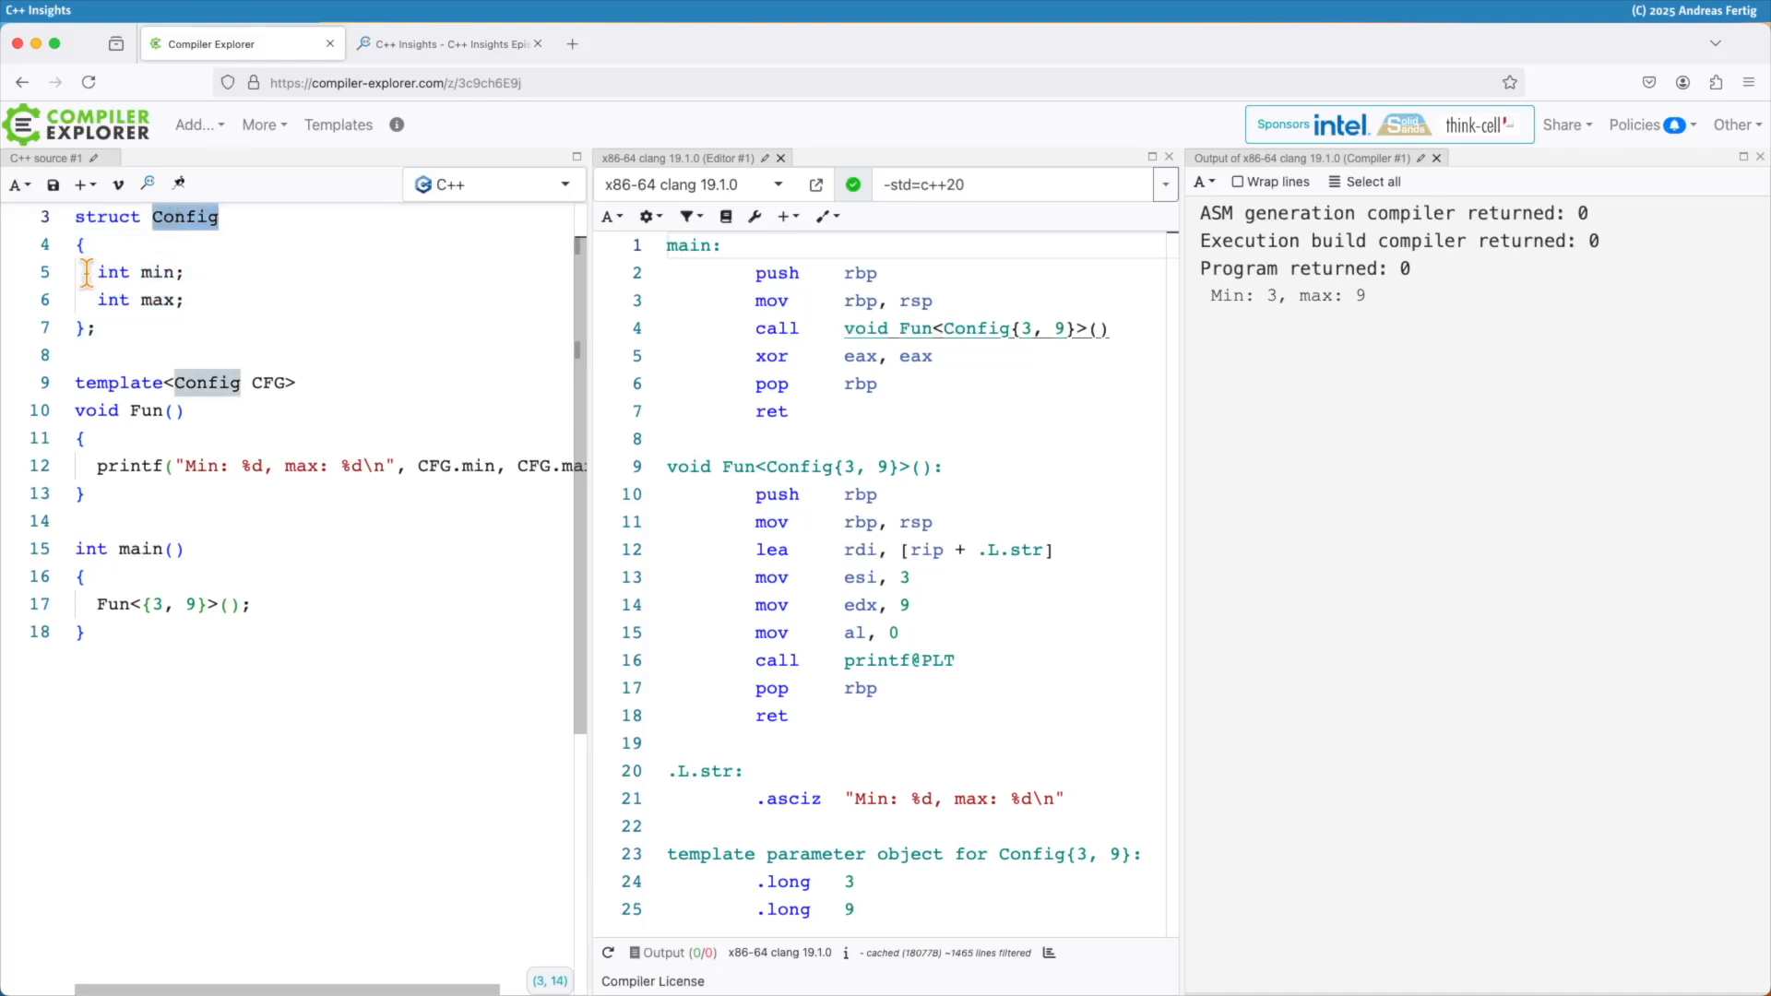
drag(91, 273, 186, 298)
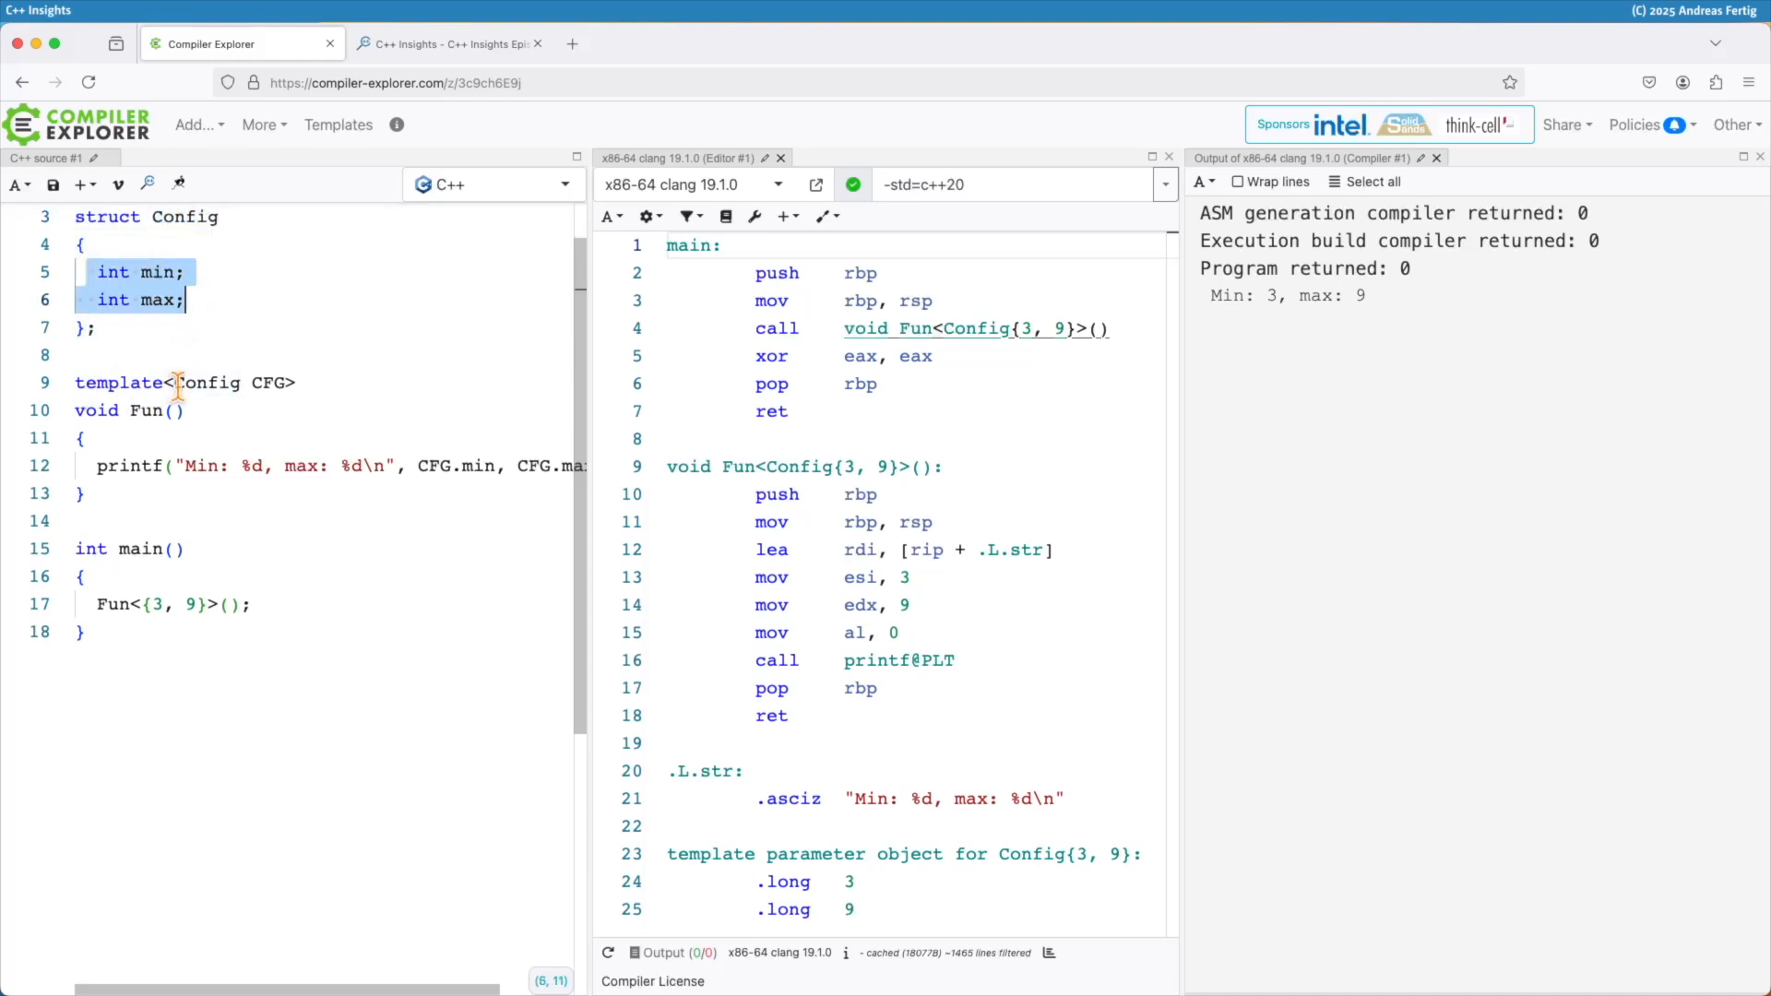
double_click(209, 382)
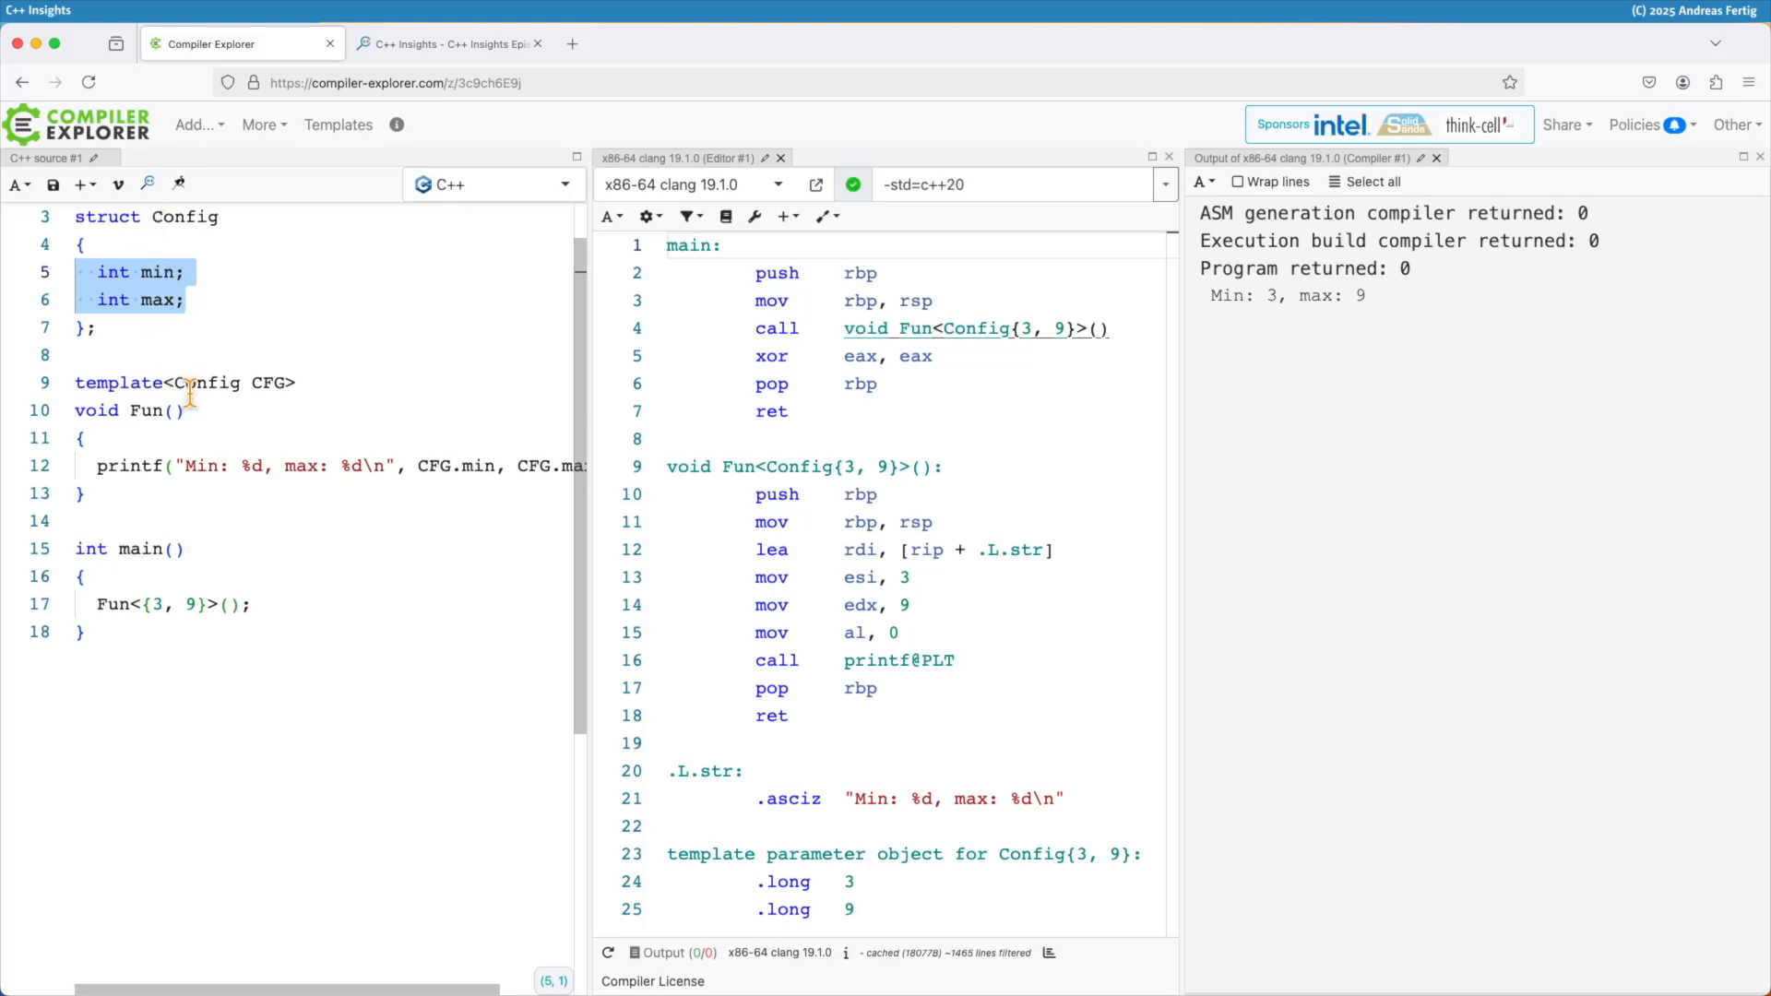
double_click(207, 384)
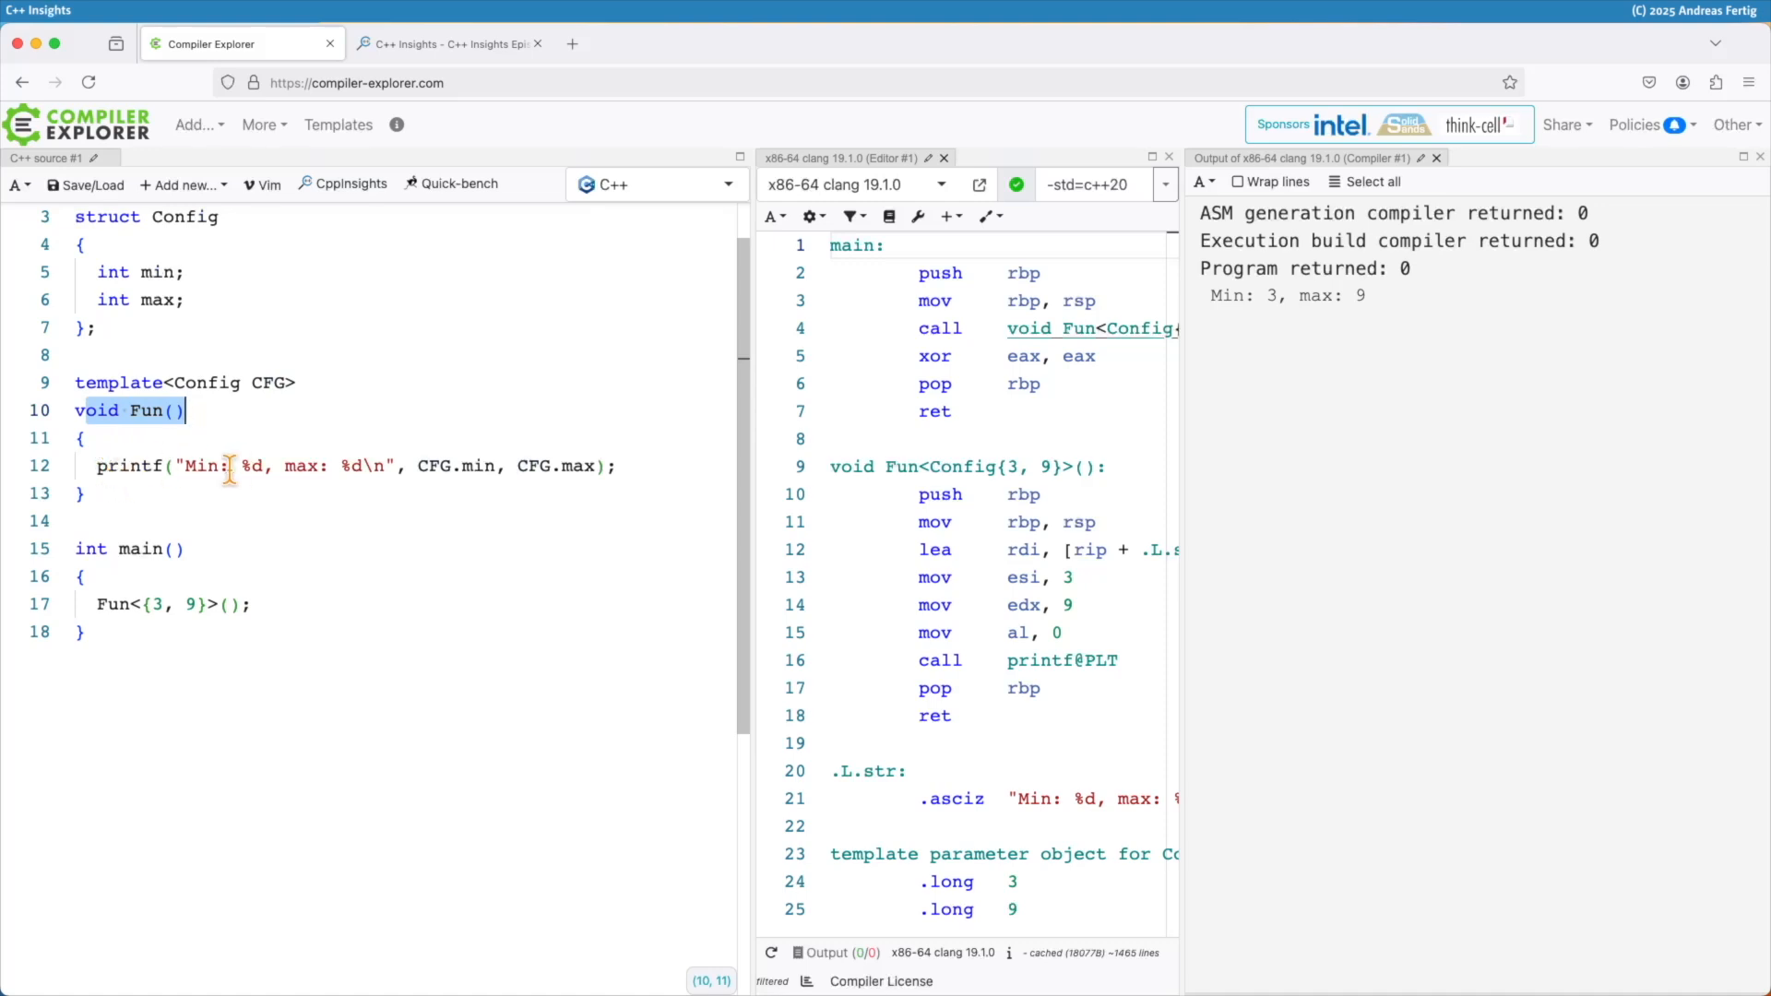
drag(238, 465, 362, 465)
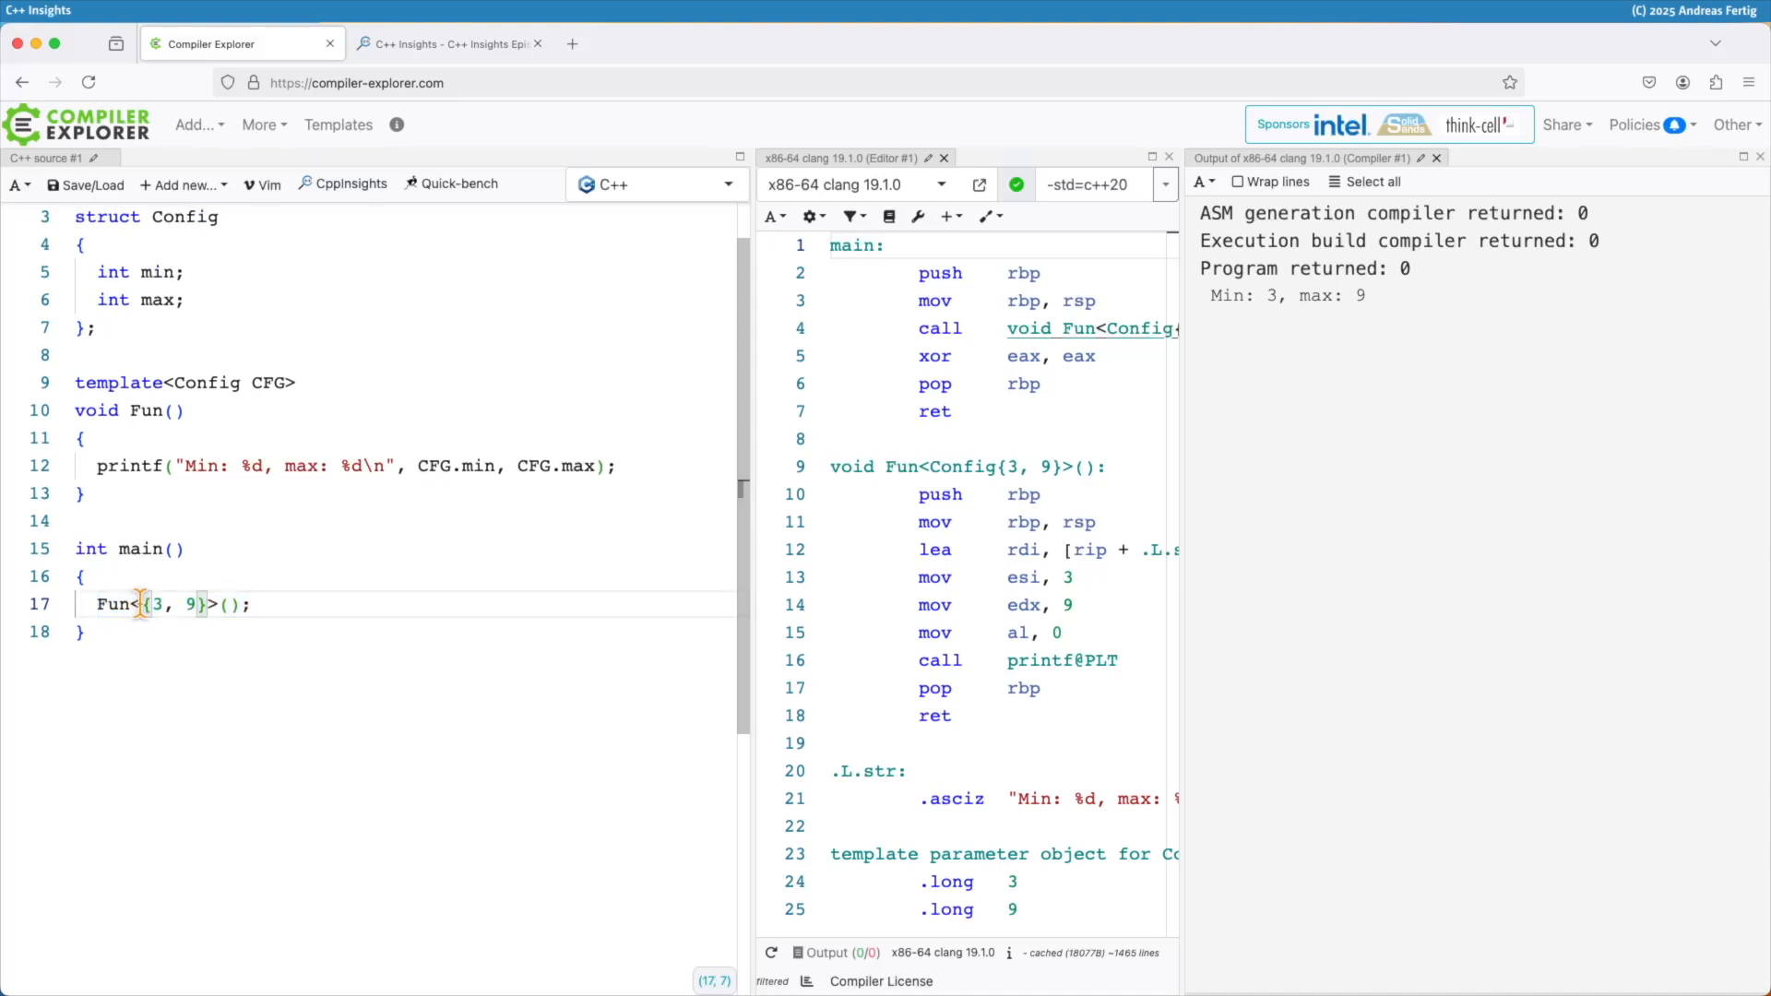
drag(144, 605, 208, 605)
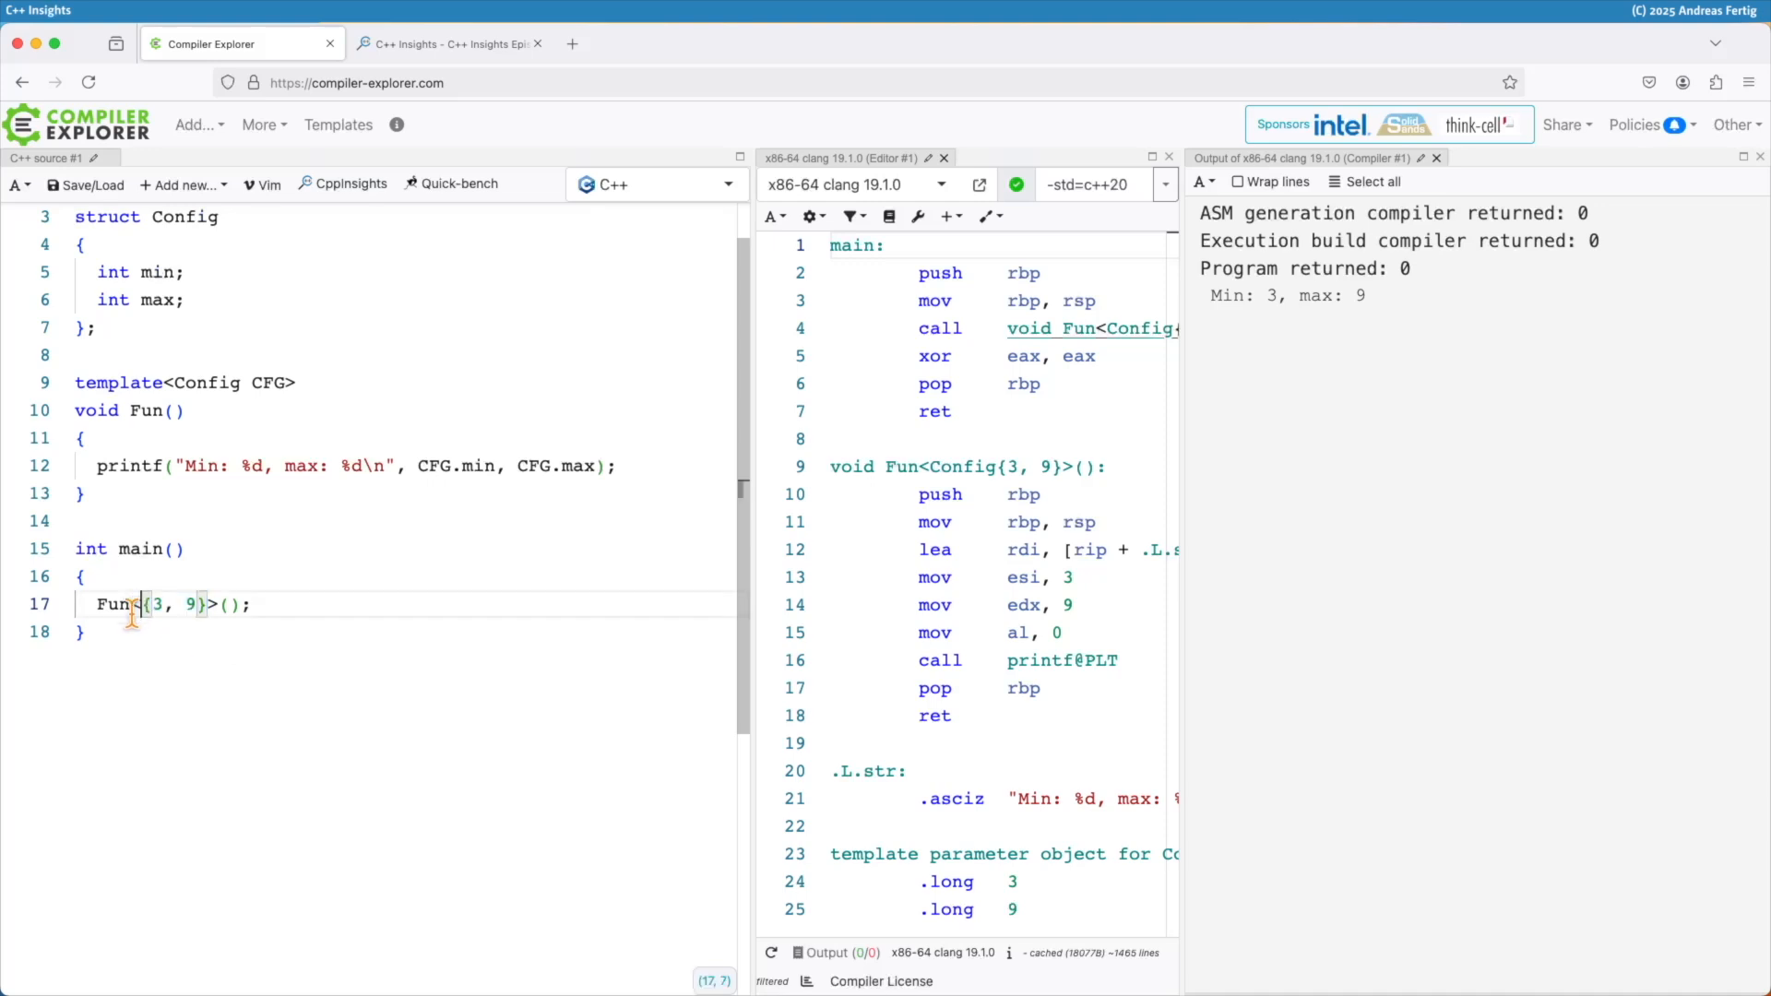
text(<Config)
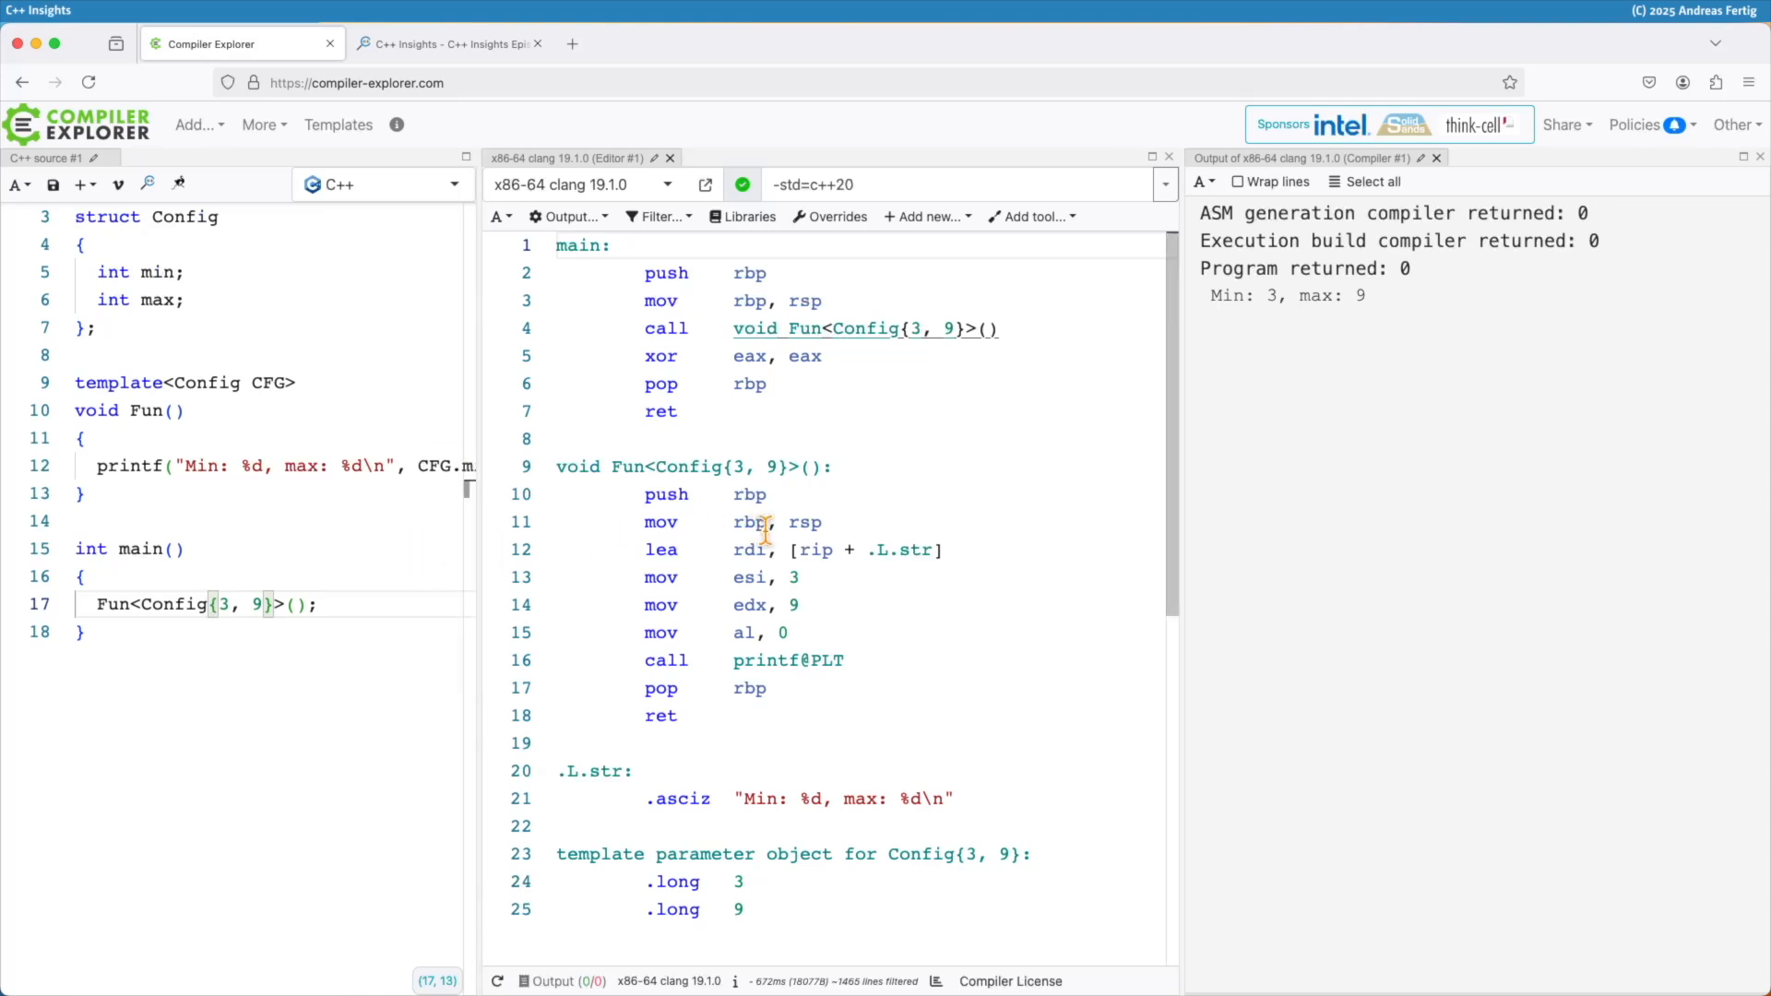
mouse_move(740, 329)
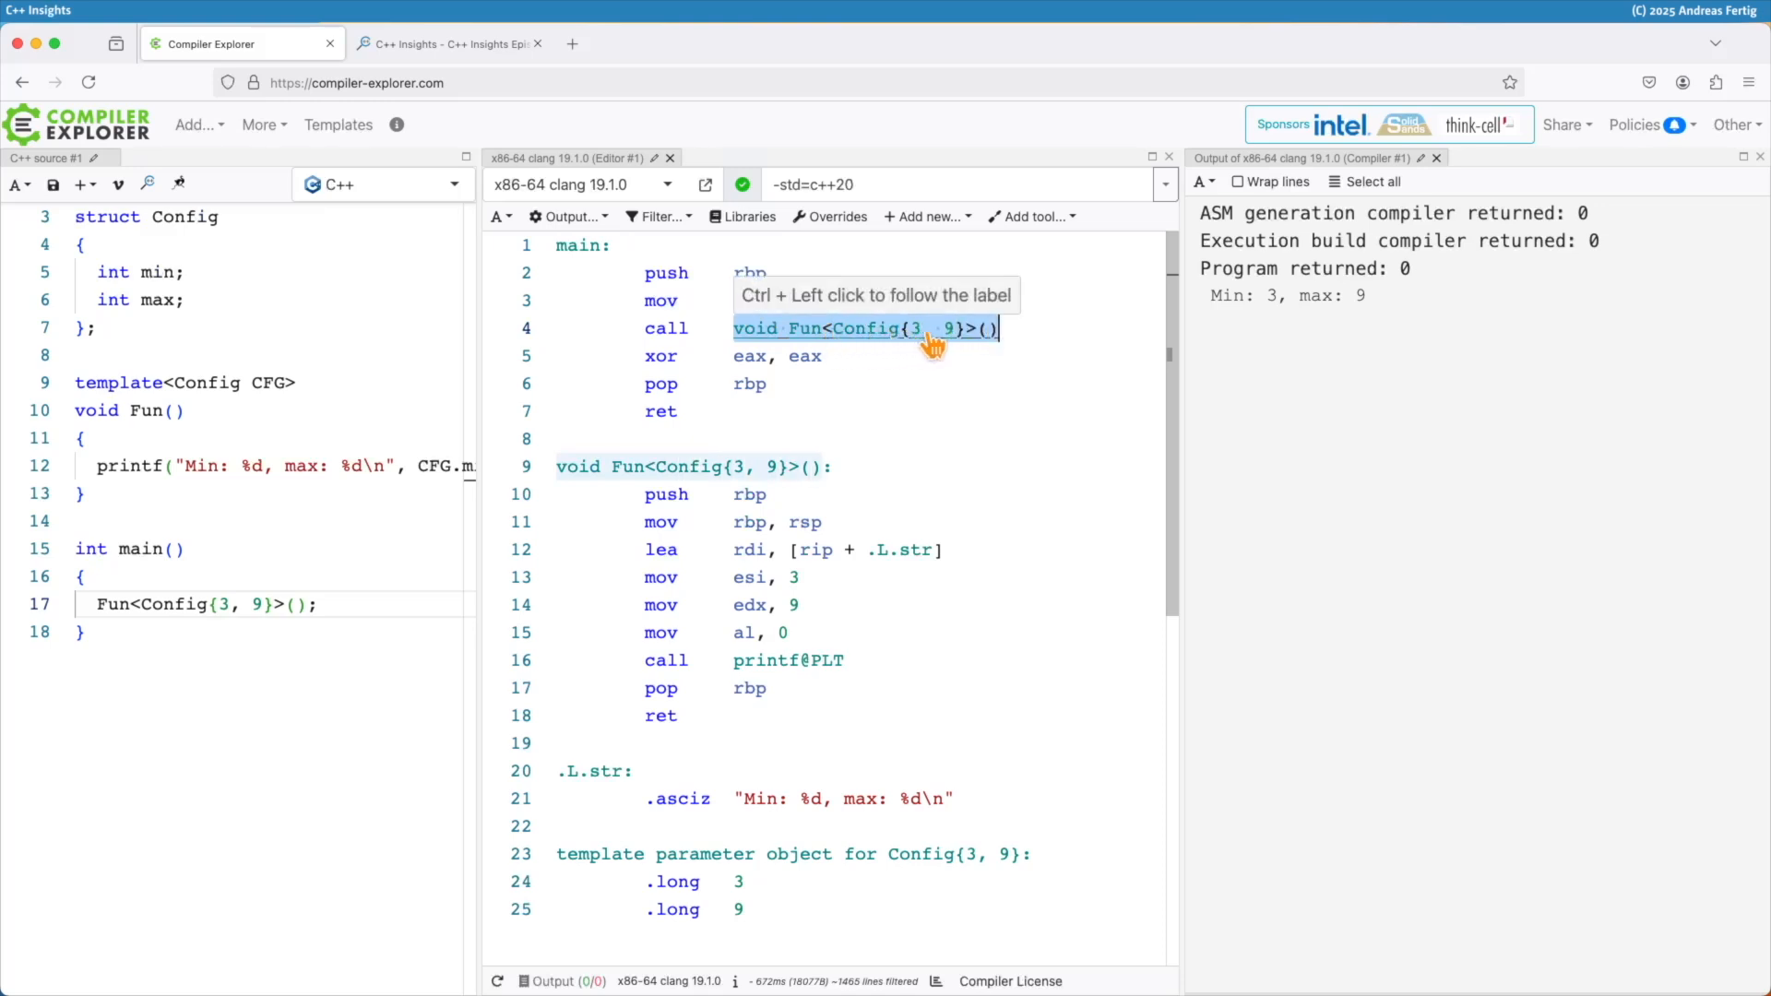
mouse_move(555, 466)
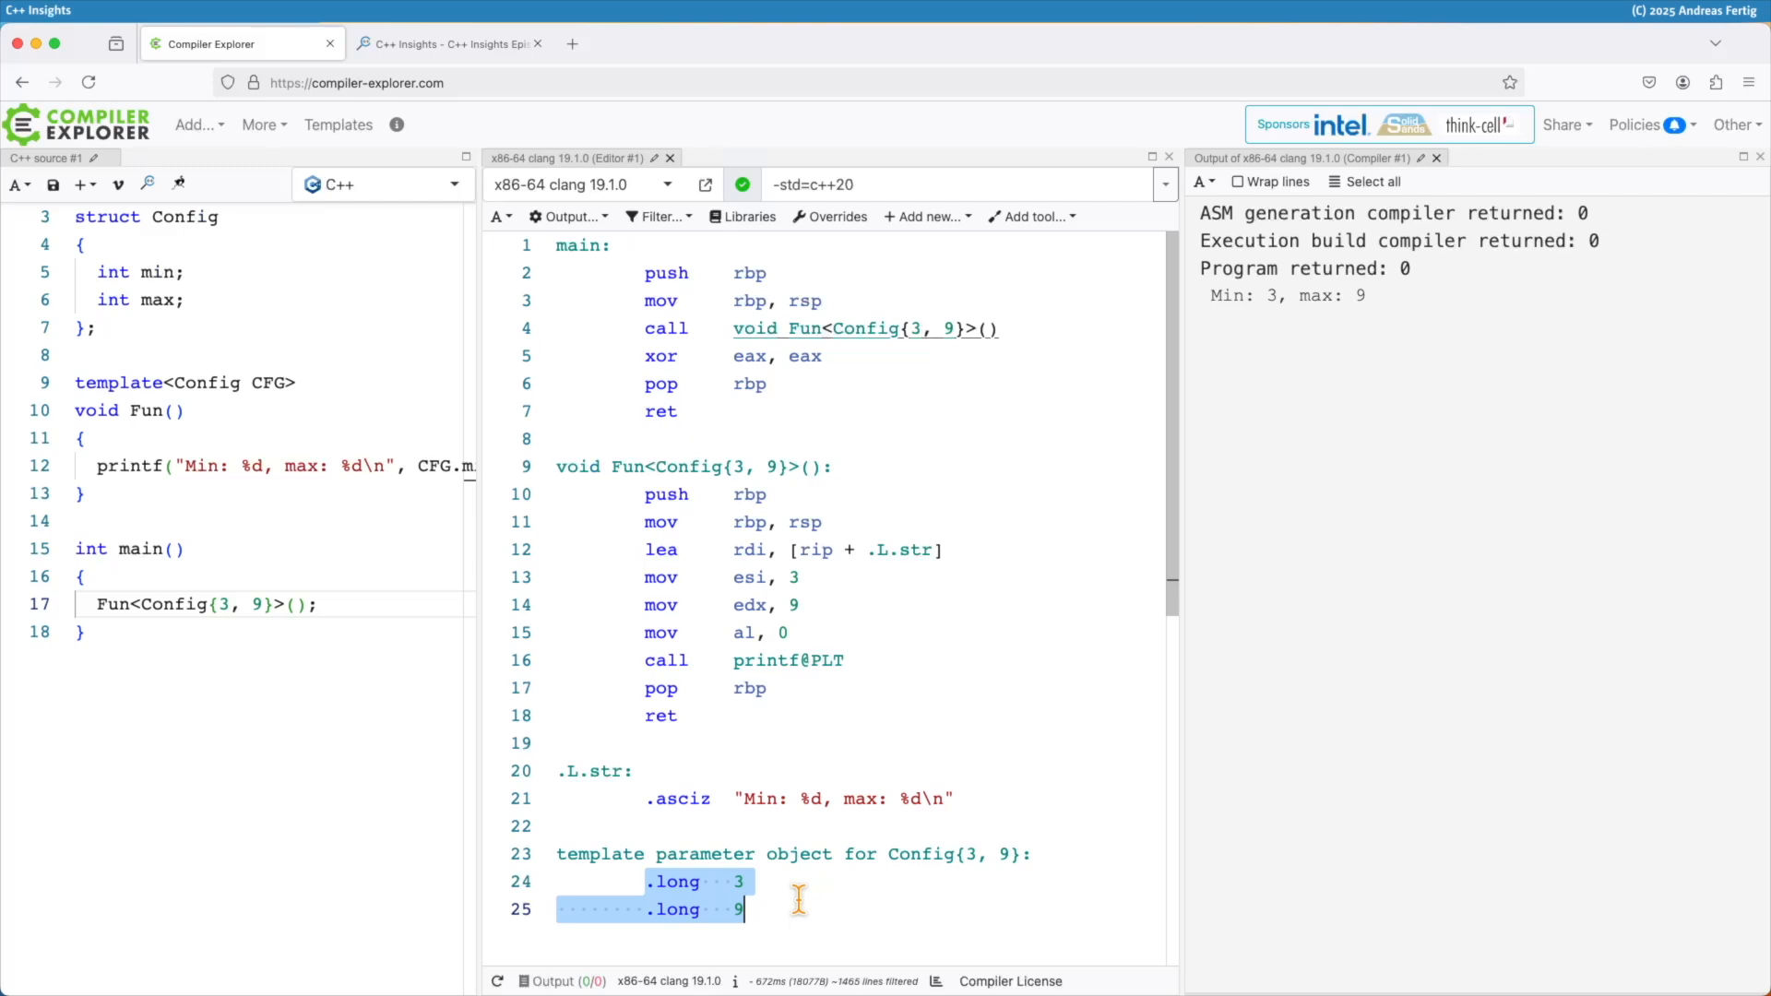
mouse_move(579, 232)
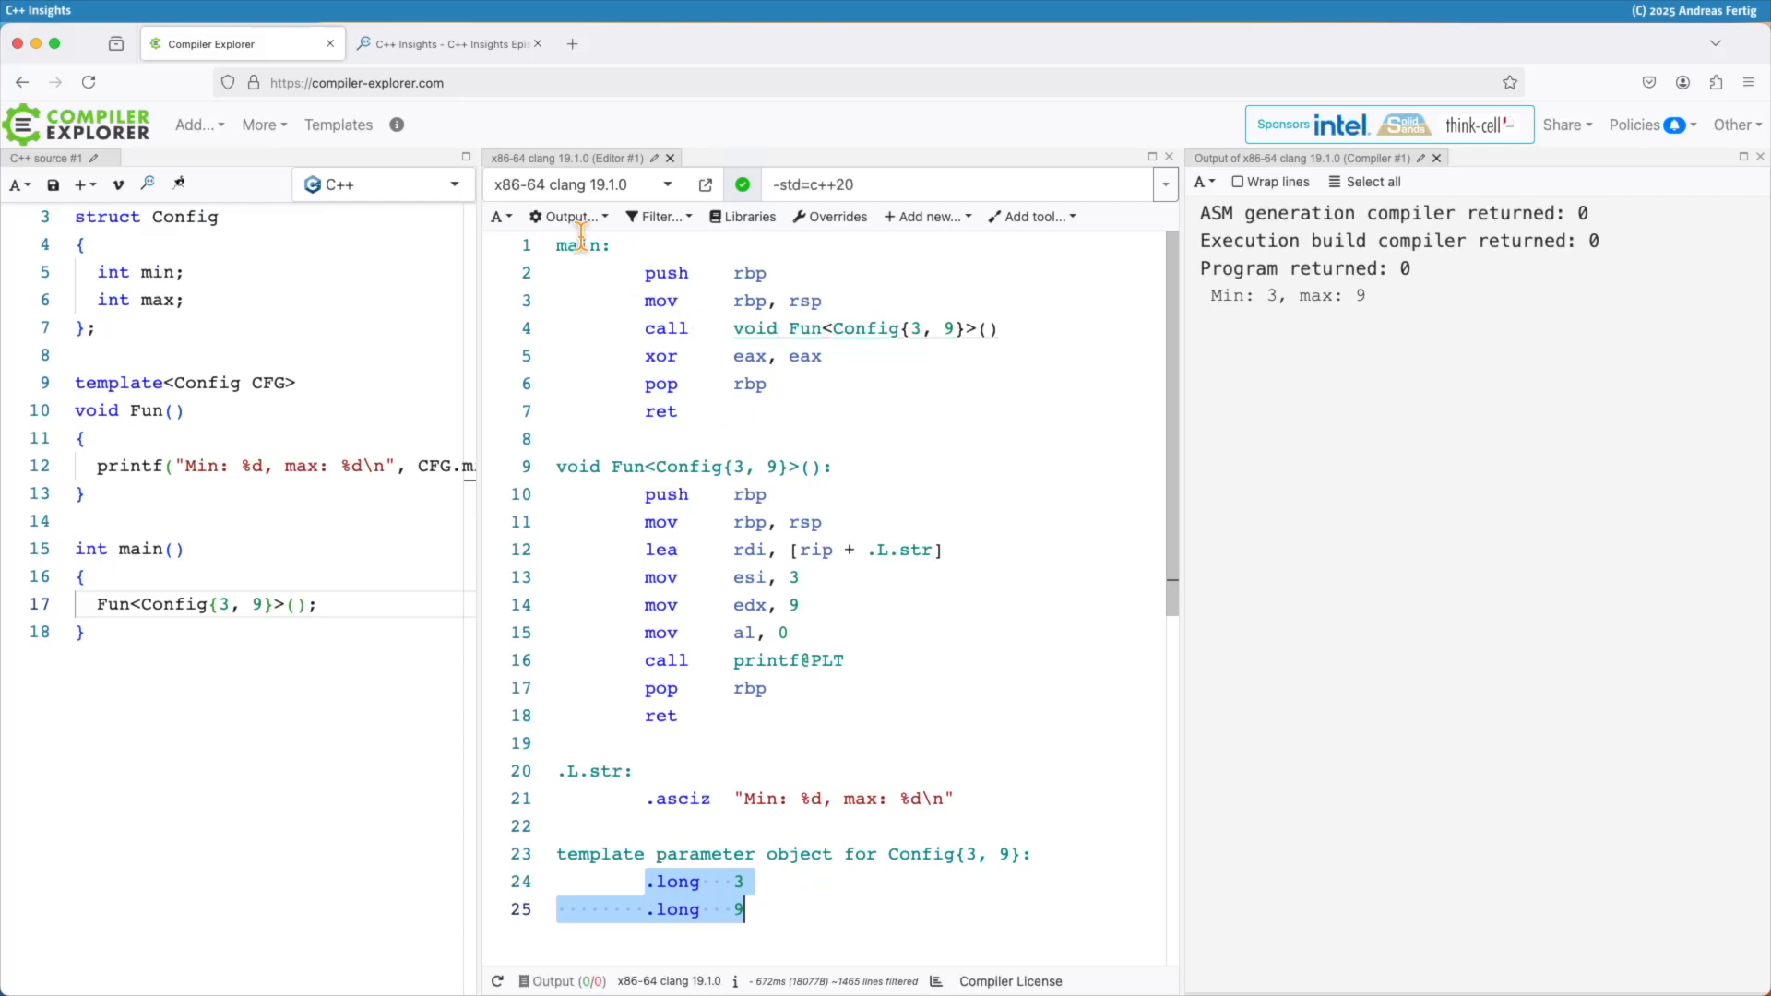
- Untick Demangle identifiers so the assembly shows _Z3FunIXtl6ConfigLi3ELi9EEEEvv-style names
click(566, 216)
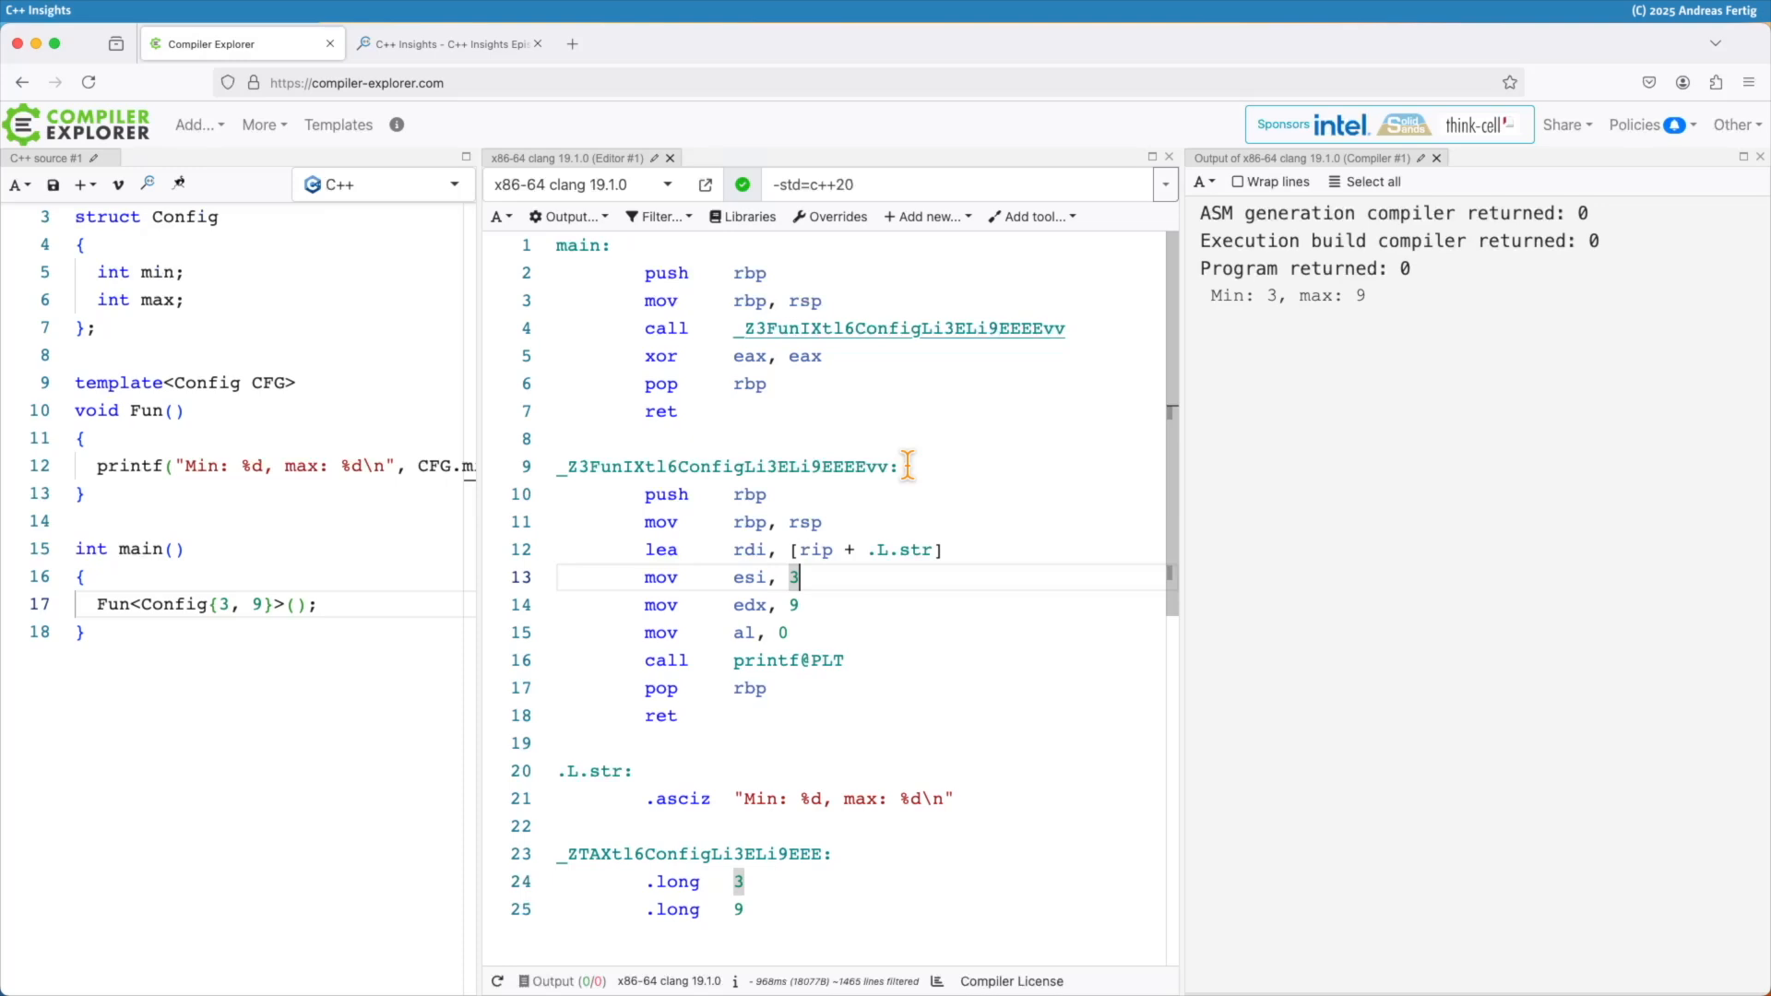
mouse_move(893, 340)
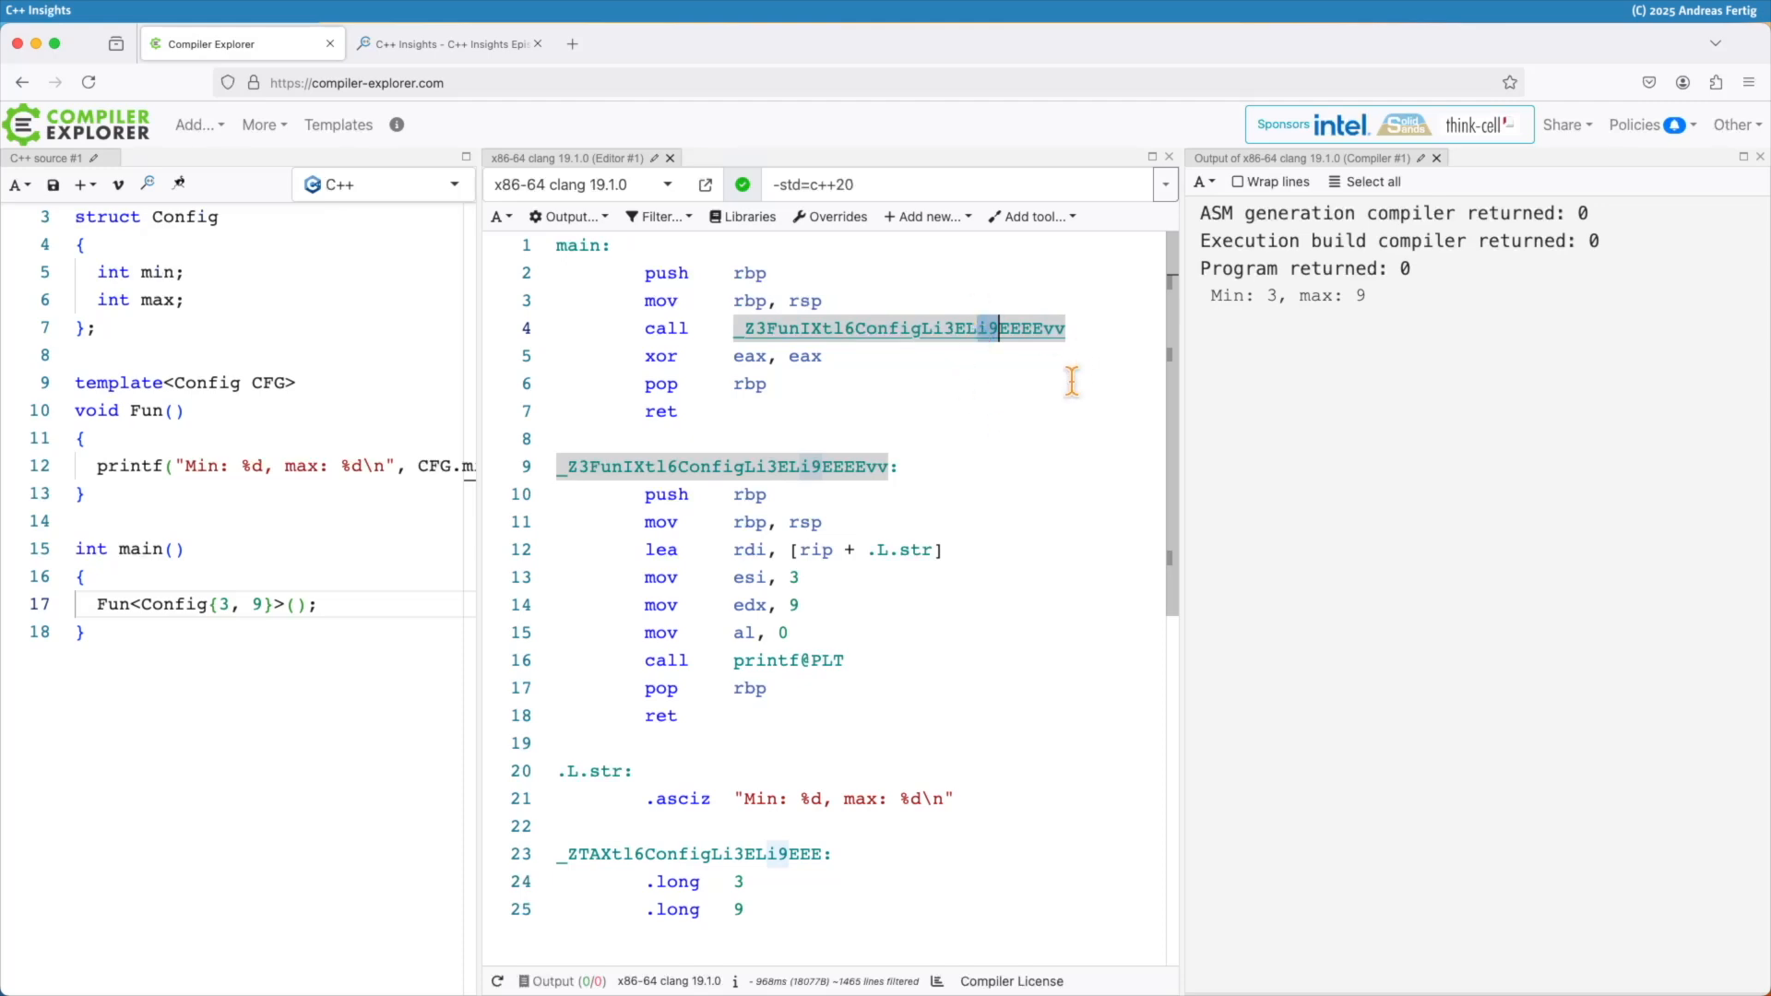
mouse_move(262, 605)
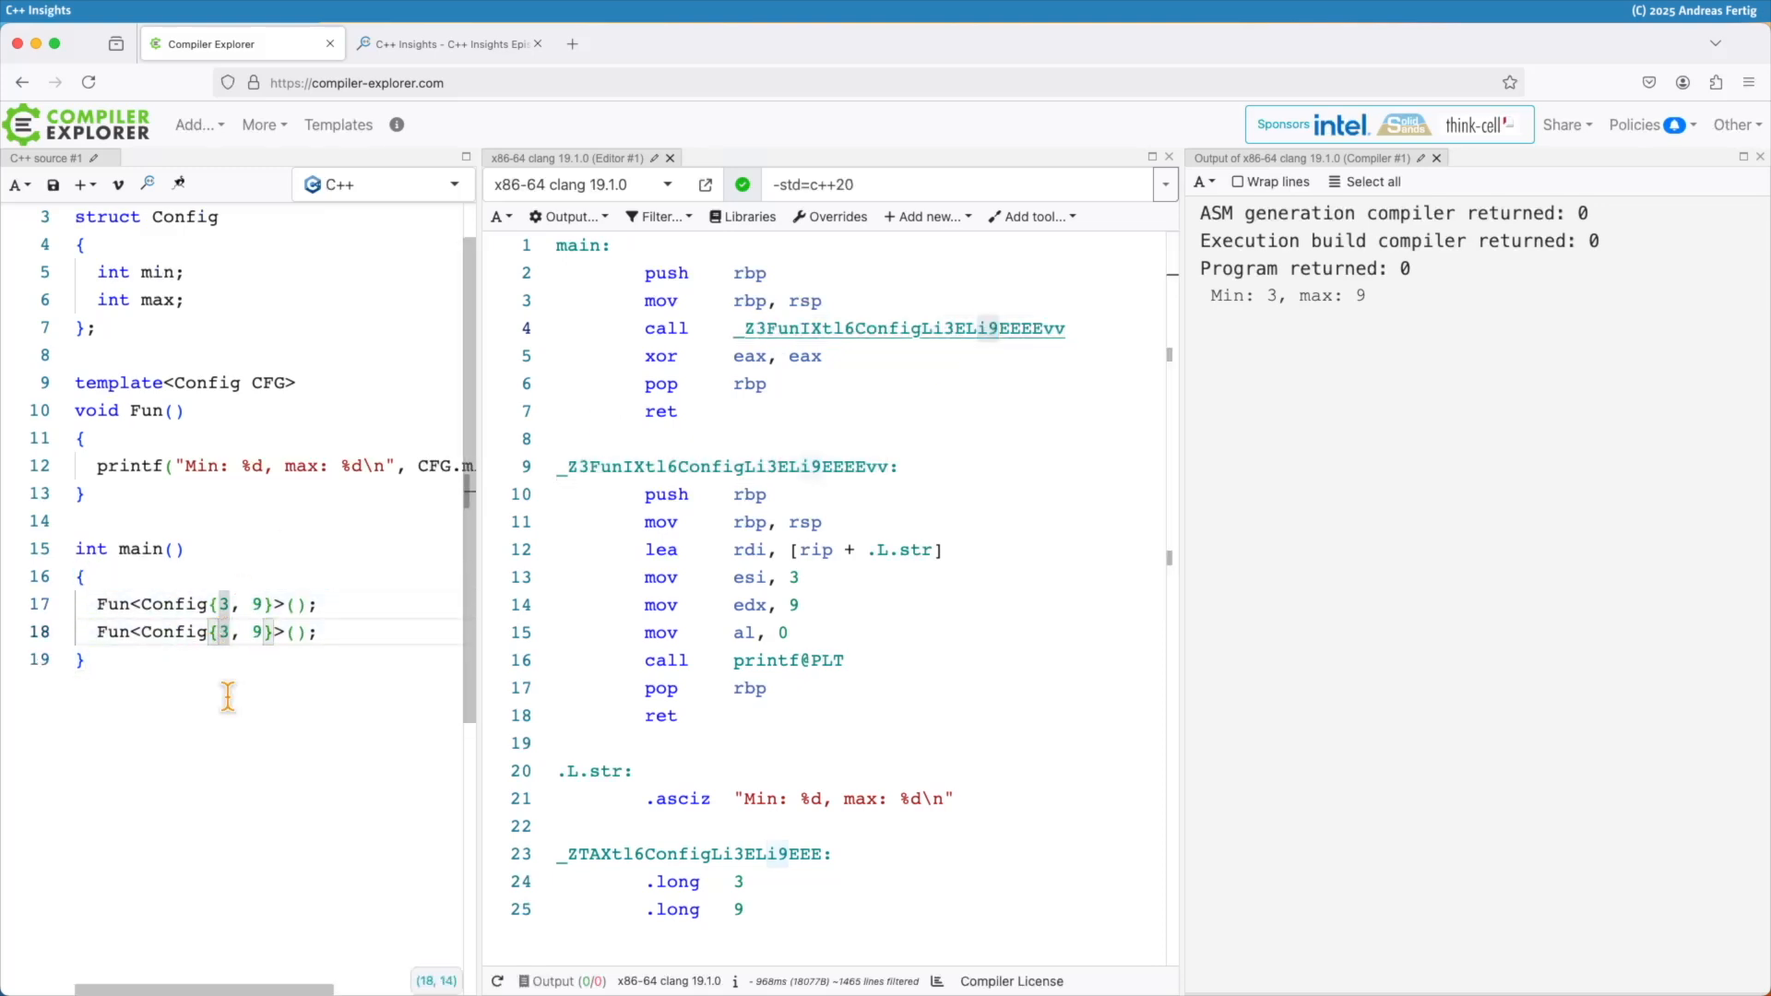
- Change the duplicated call to Fun<Config{4, 9}>() and highlight both template parameter objects in the data section
text(4)
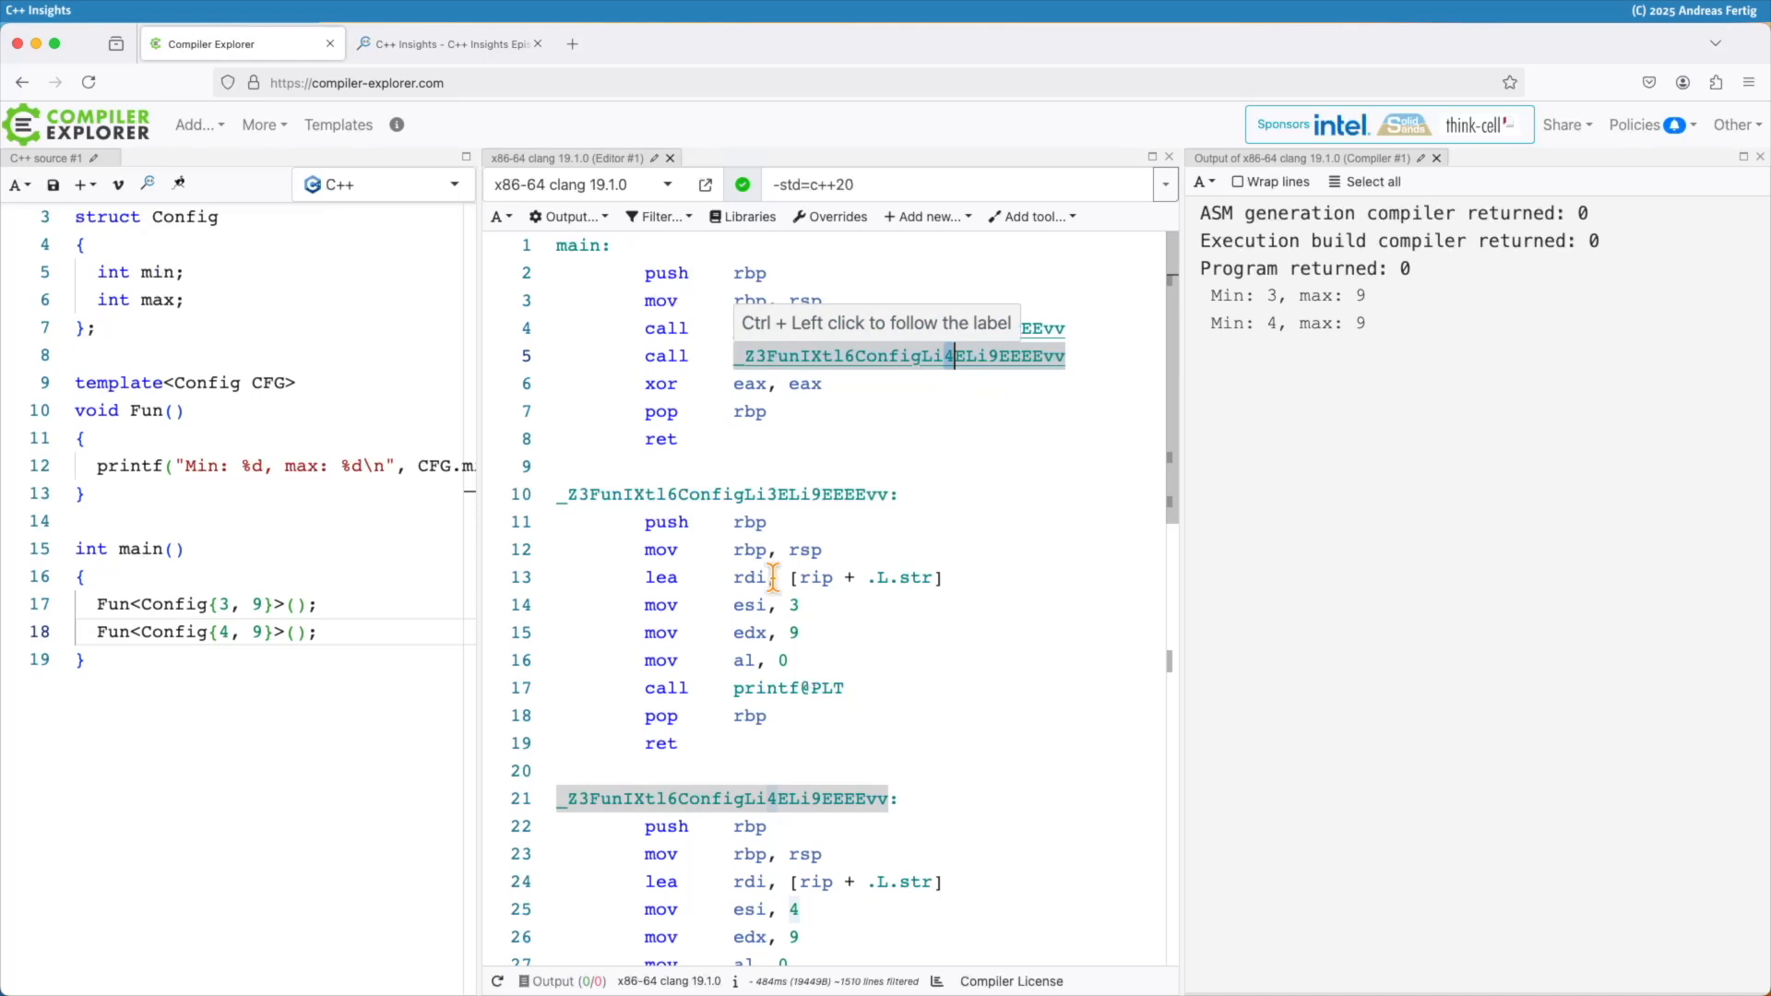
scroll(down, 3)
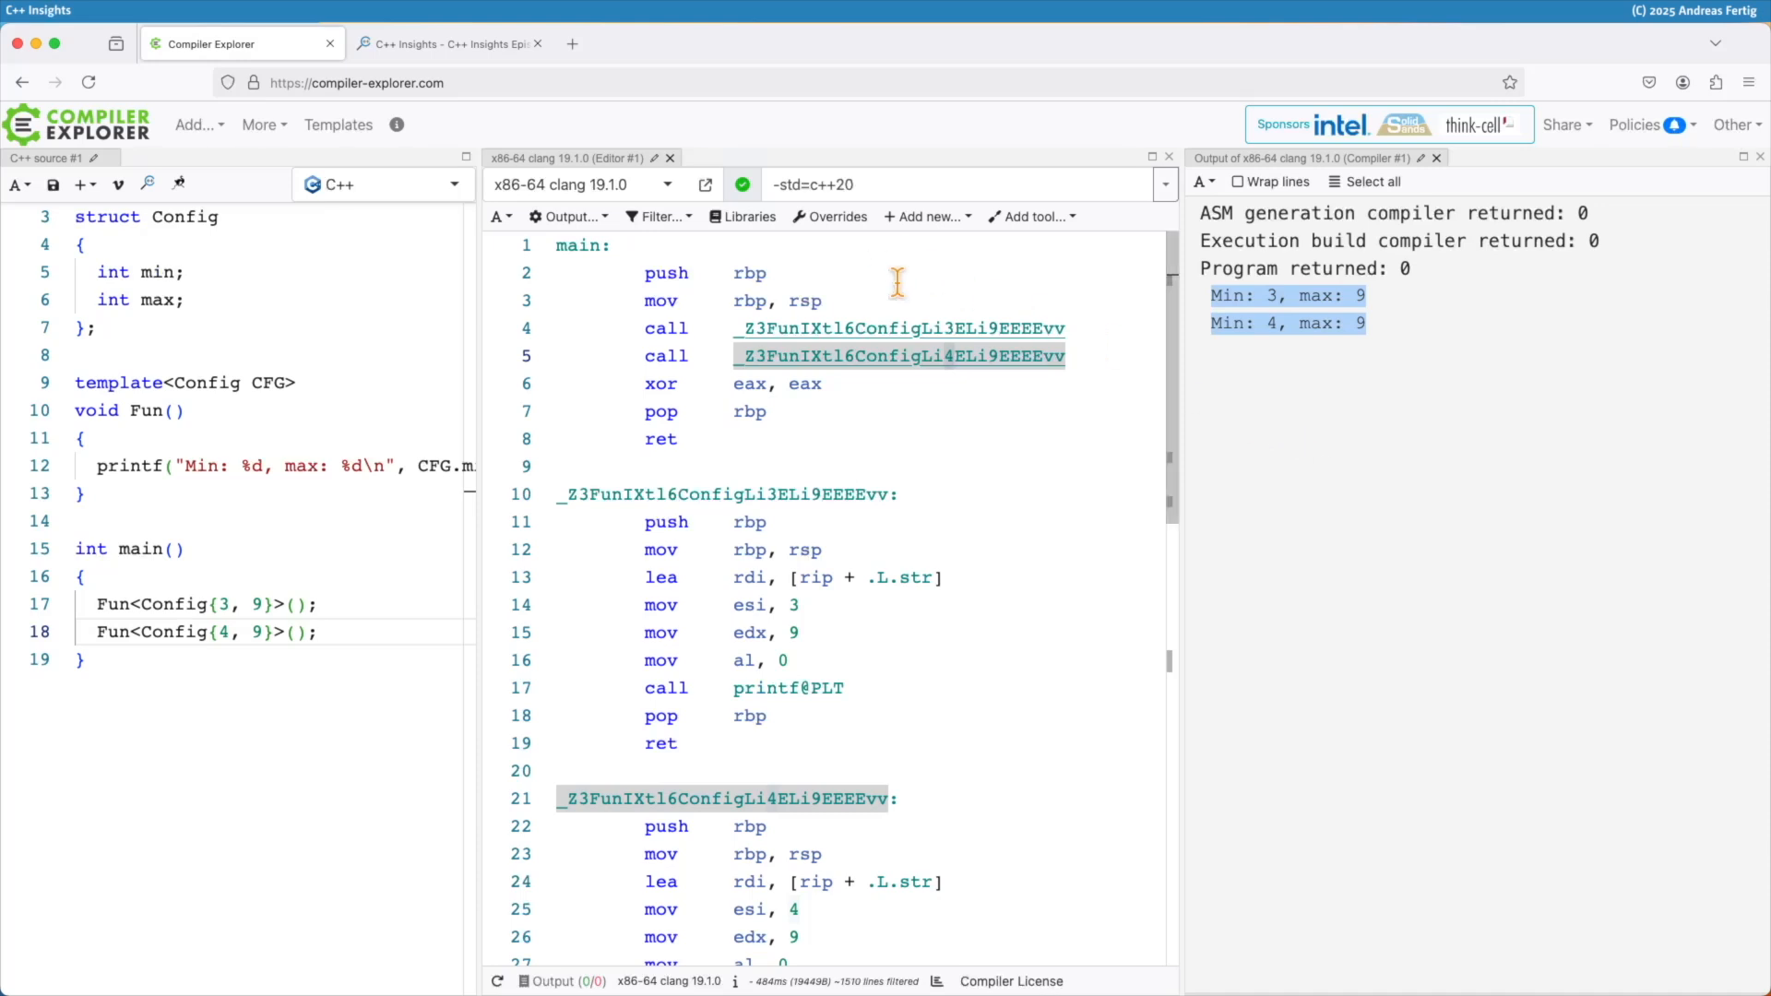
mouse_move(867, 511)
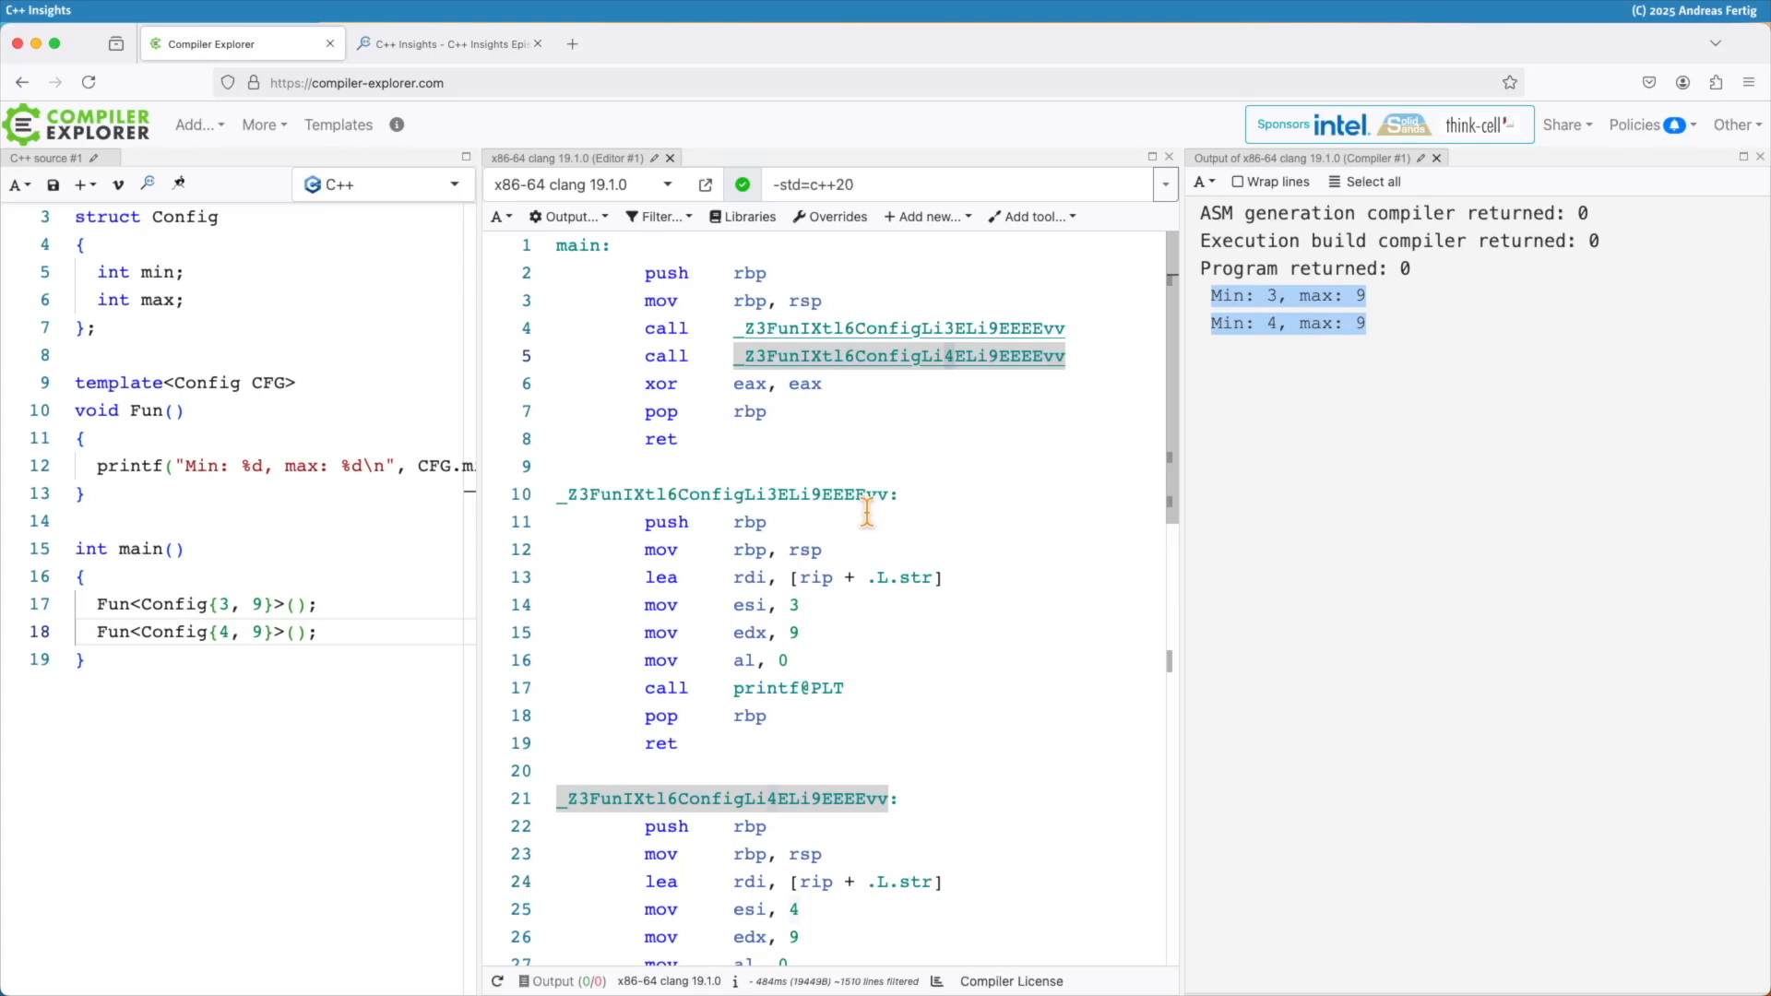
scroll(down, 3)
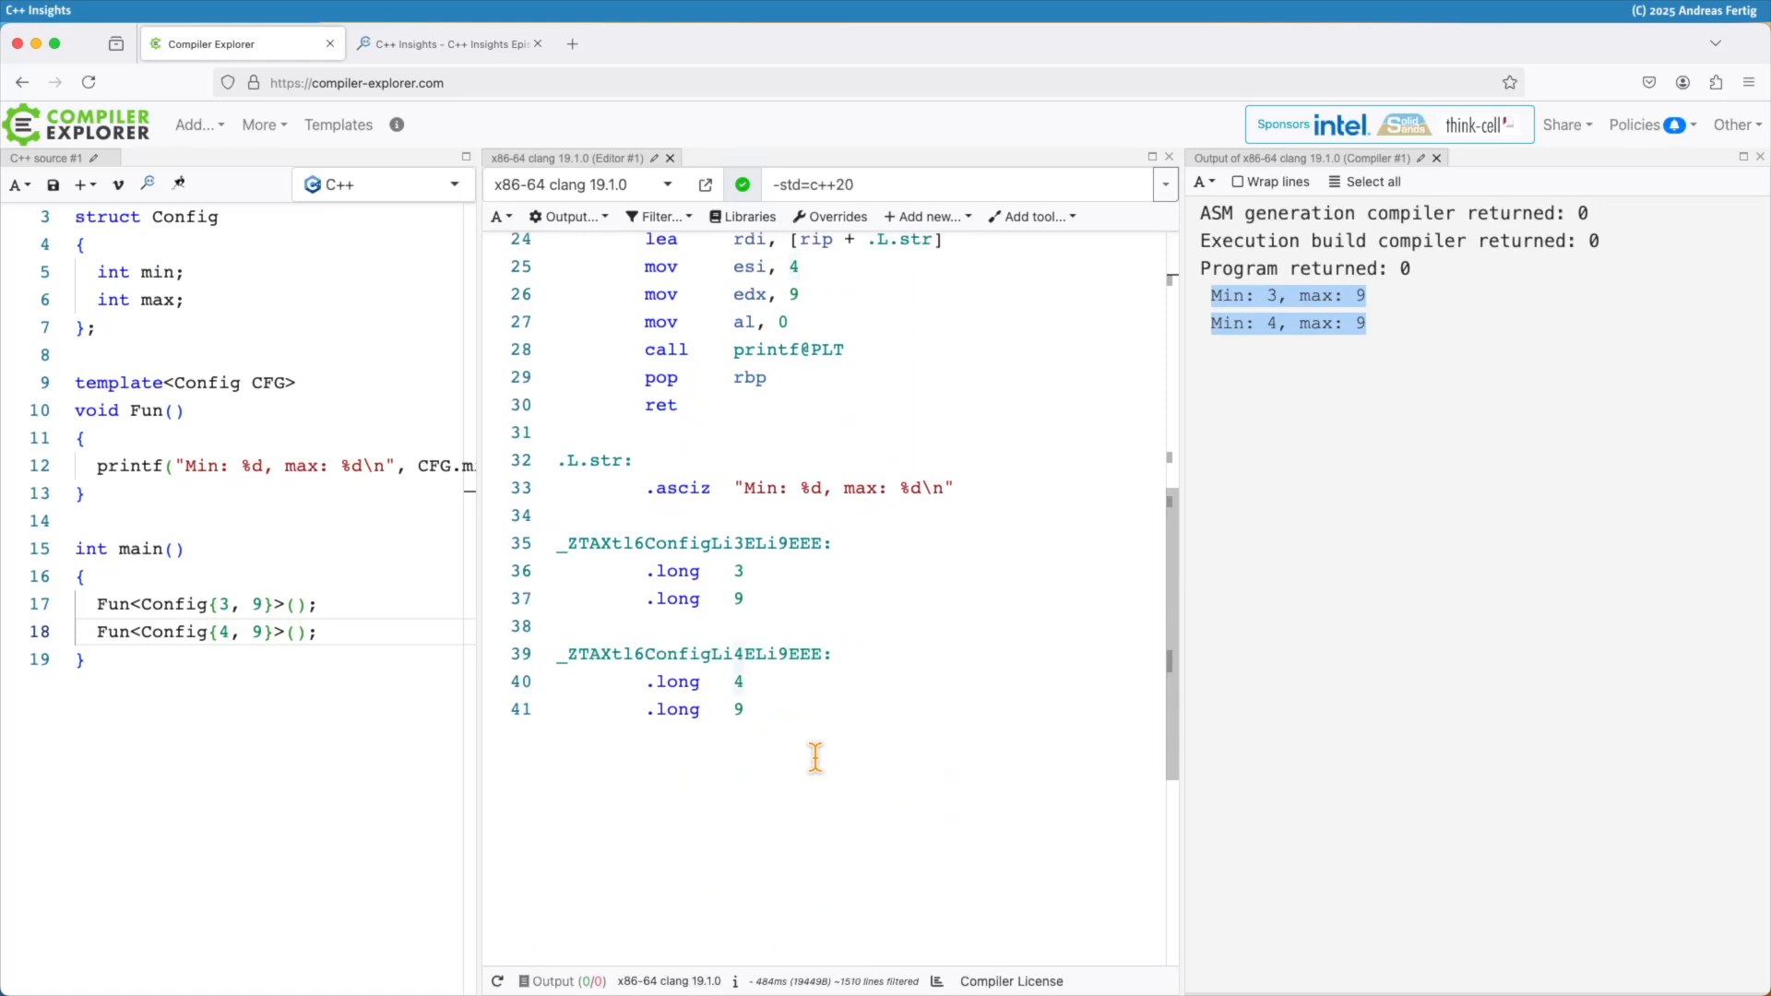
drag(560, 542, 744, 708)
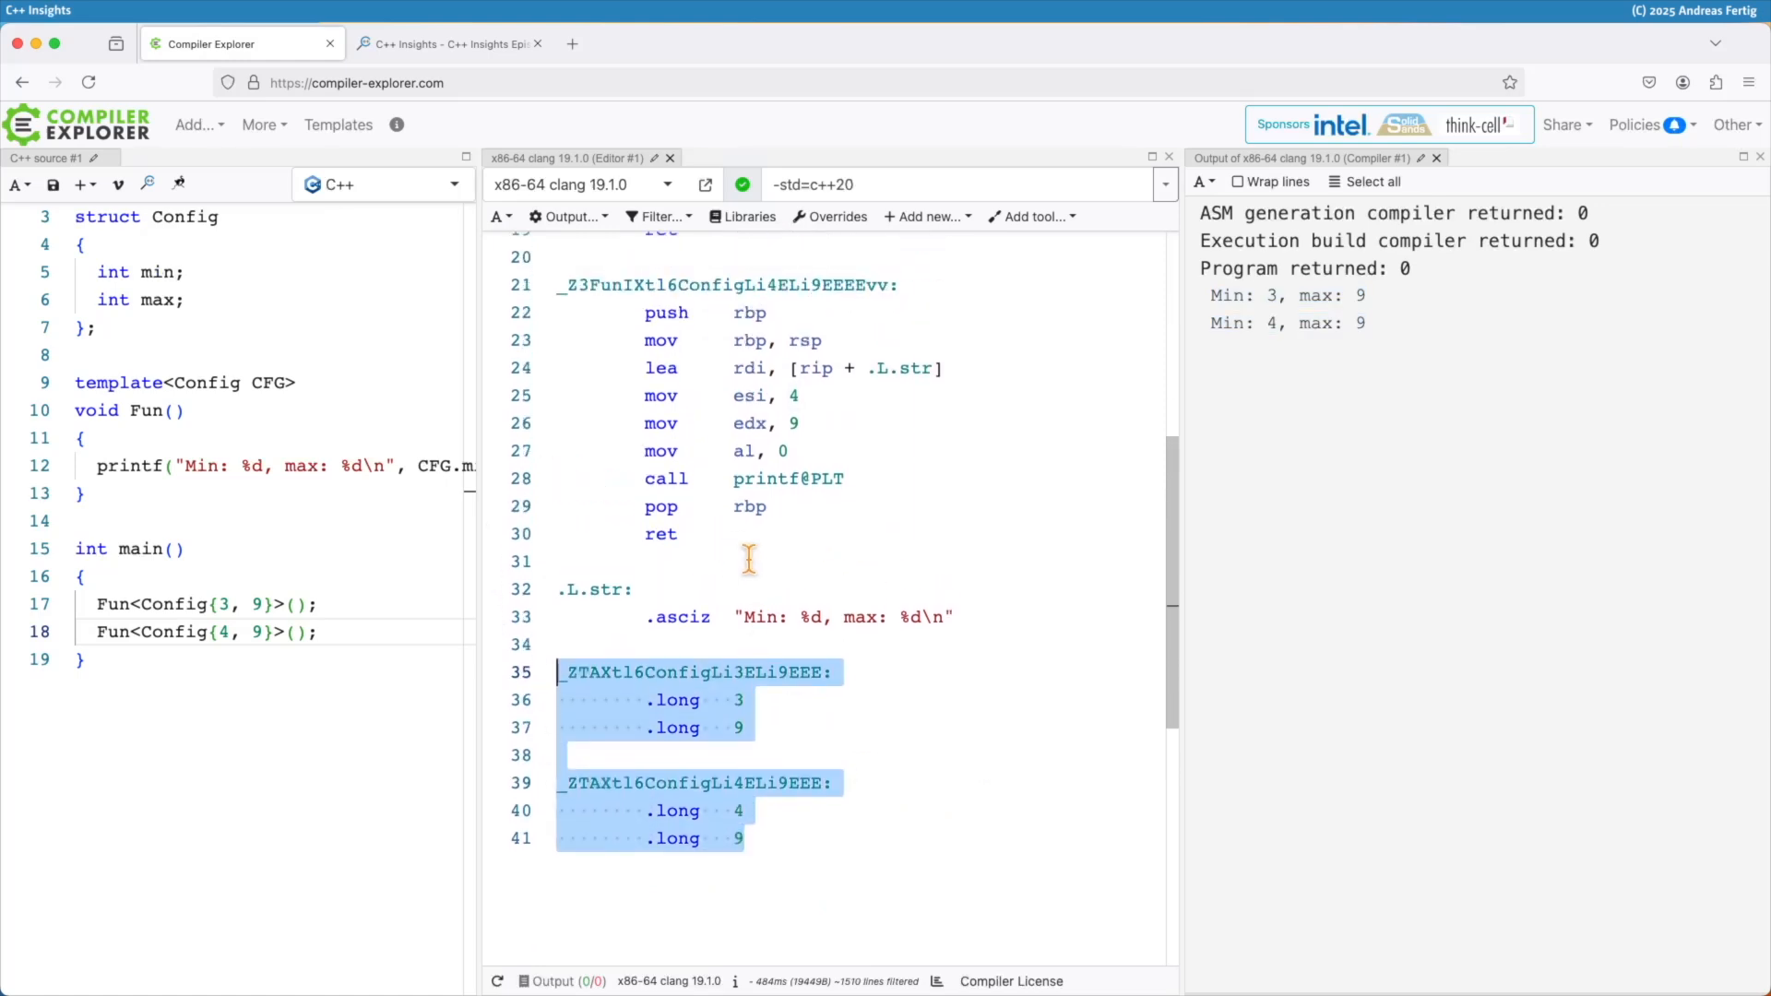
- Re-enable Demangle identifiers and move to the C++ Insights page with the example
click(567, 216)
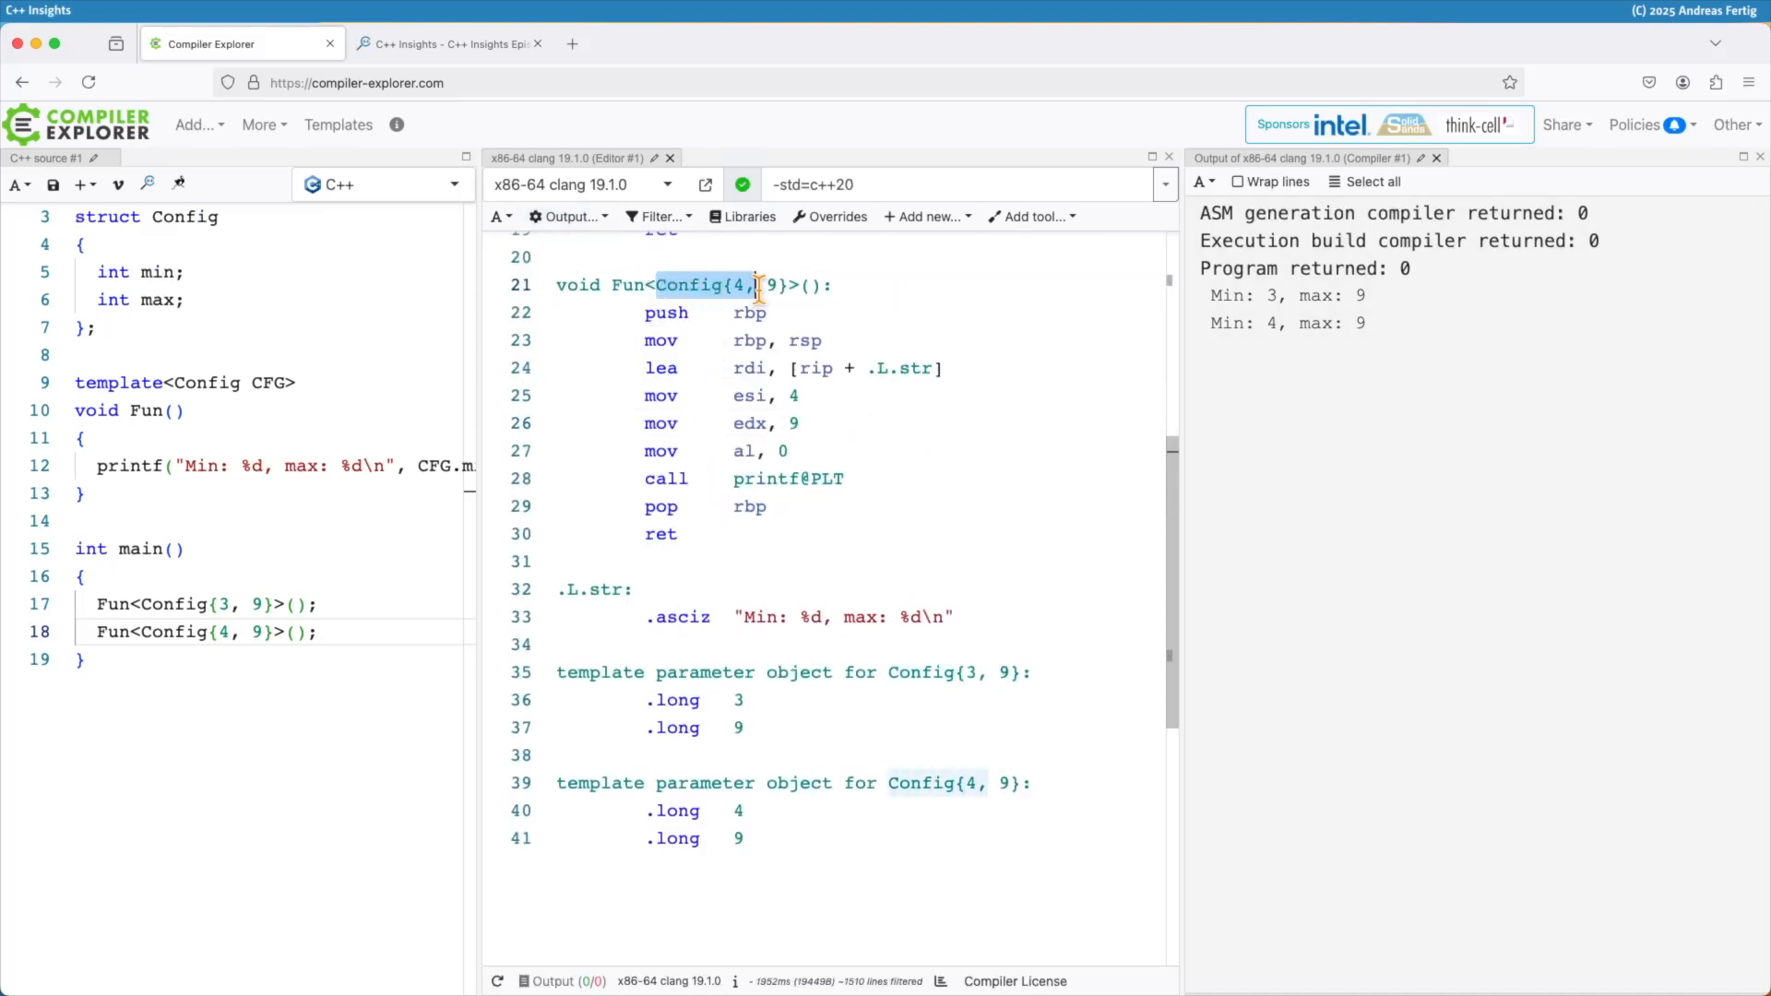
click(446, 44)
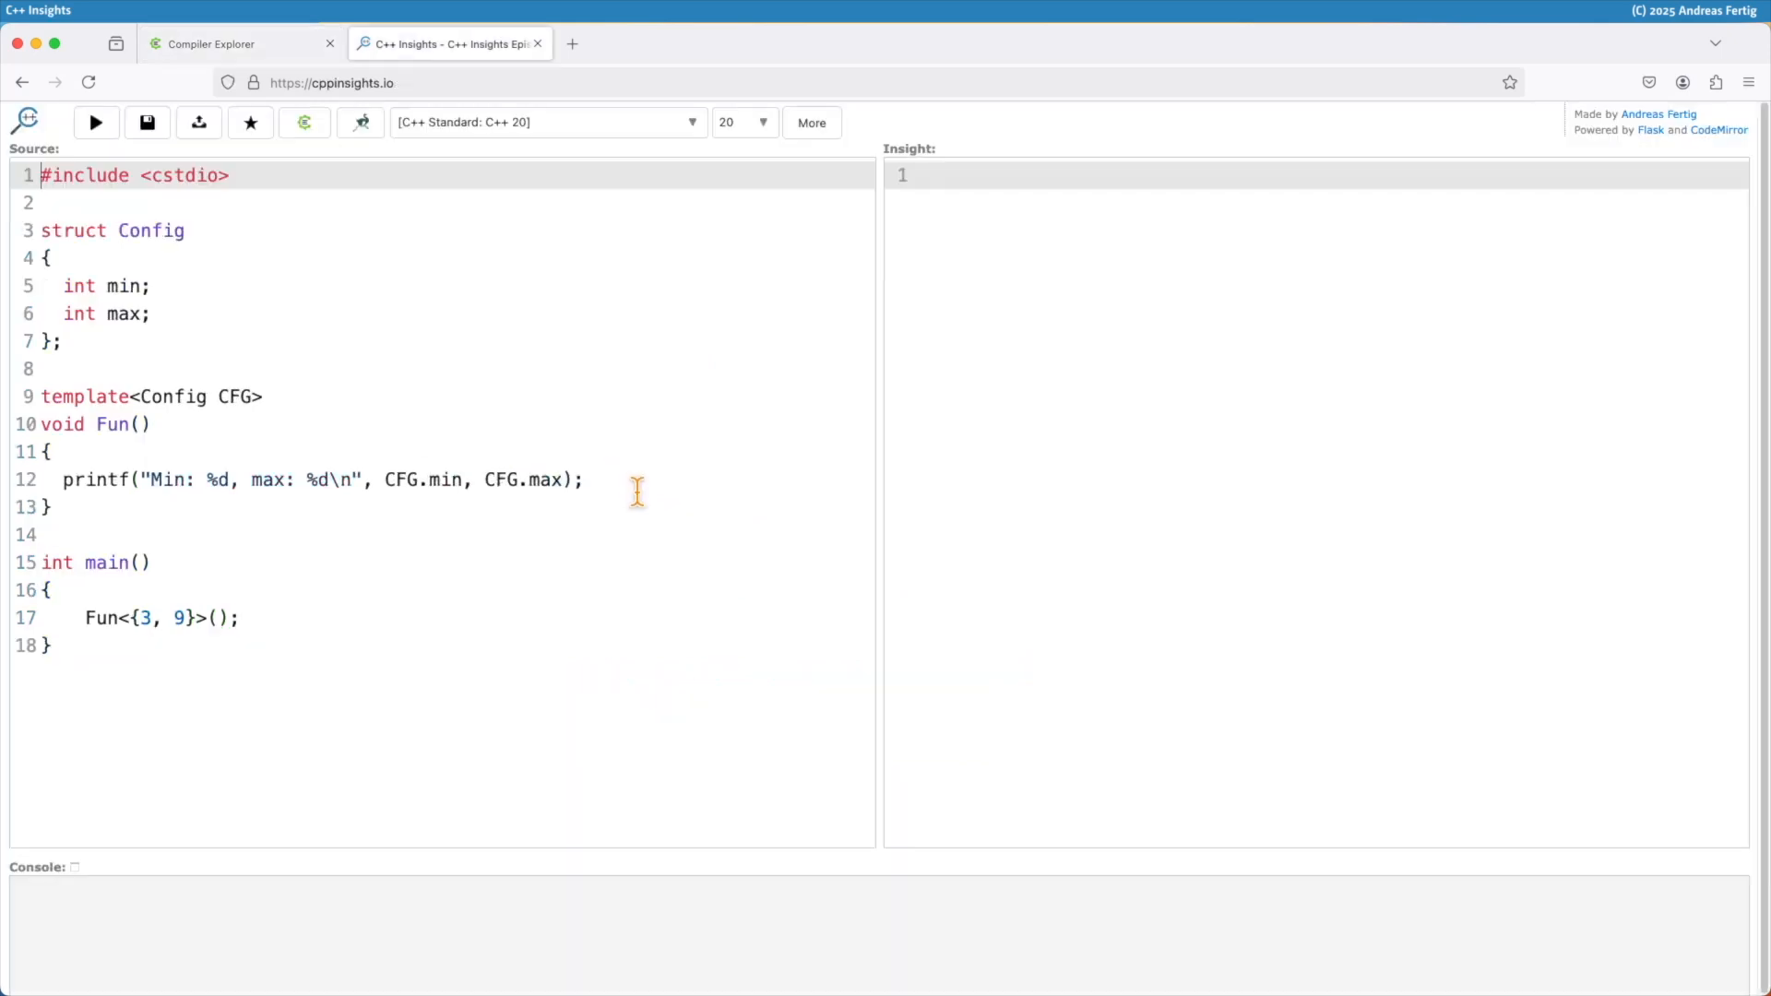
- Run the Config example in C++ Insights to produce its transformed source
click(547, 121)
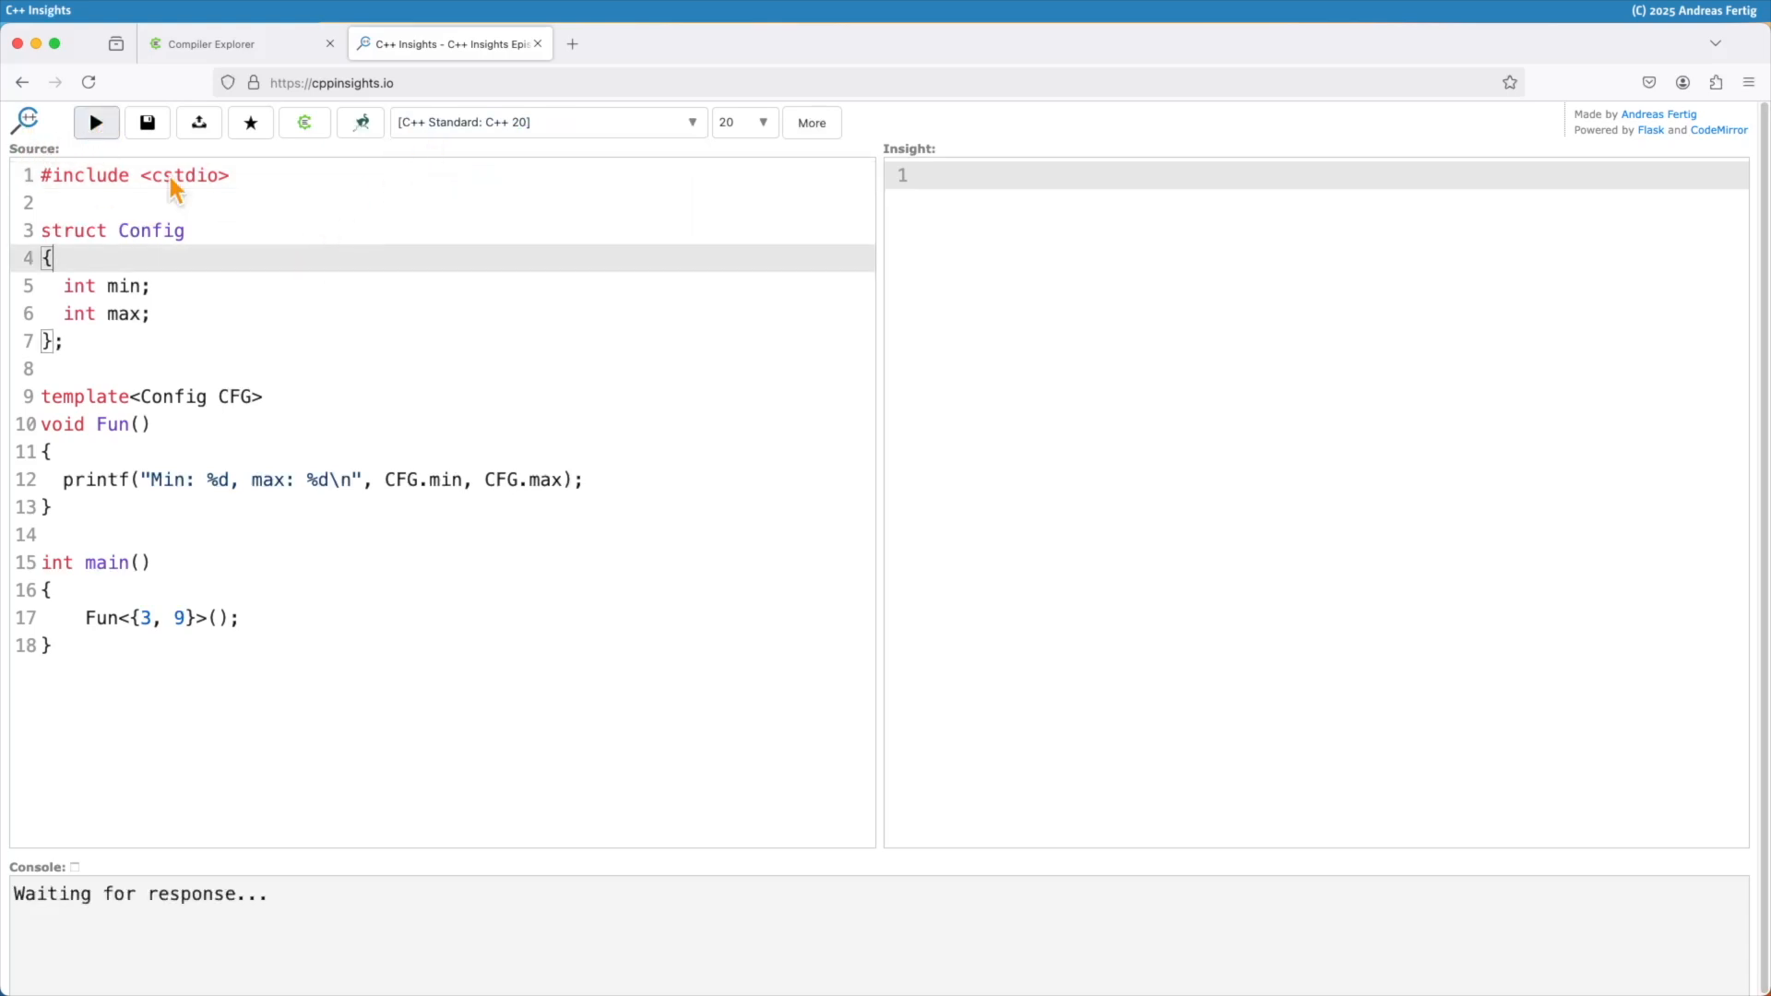
click(94, 122)
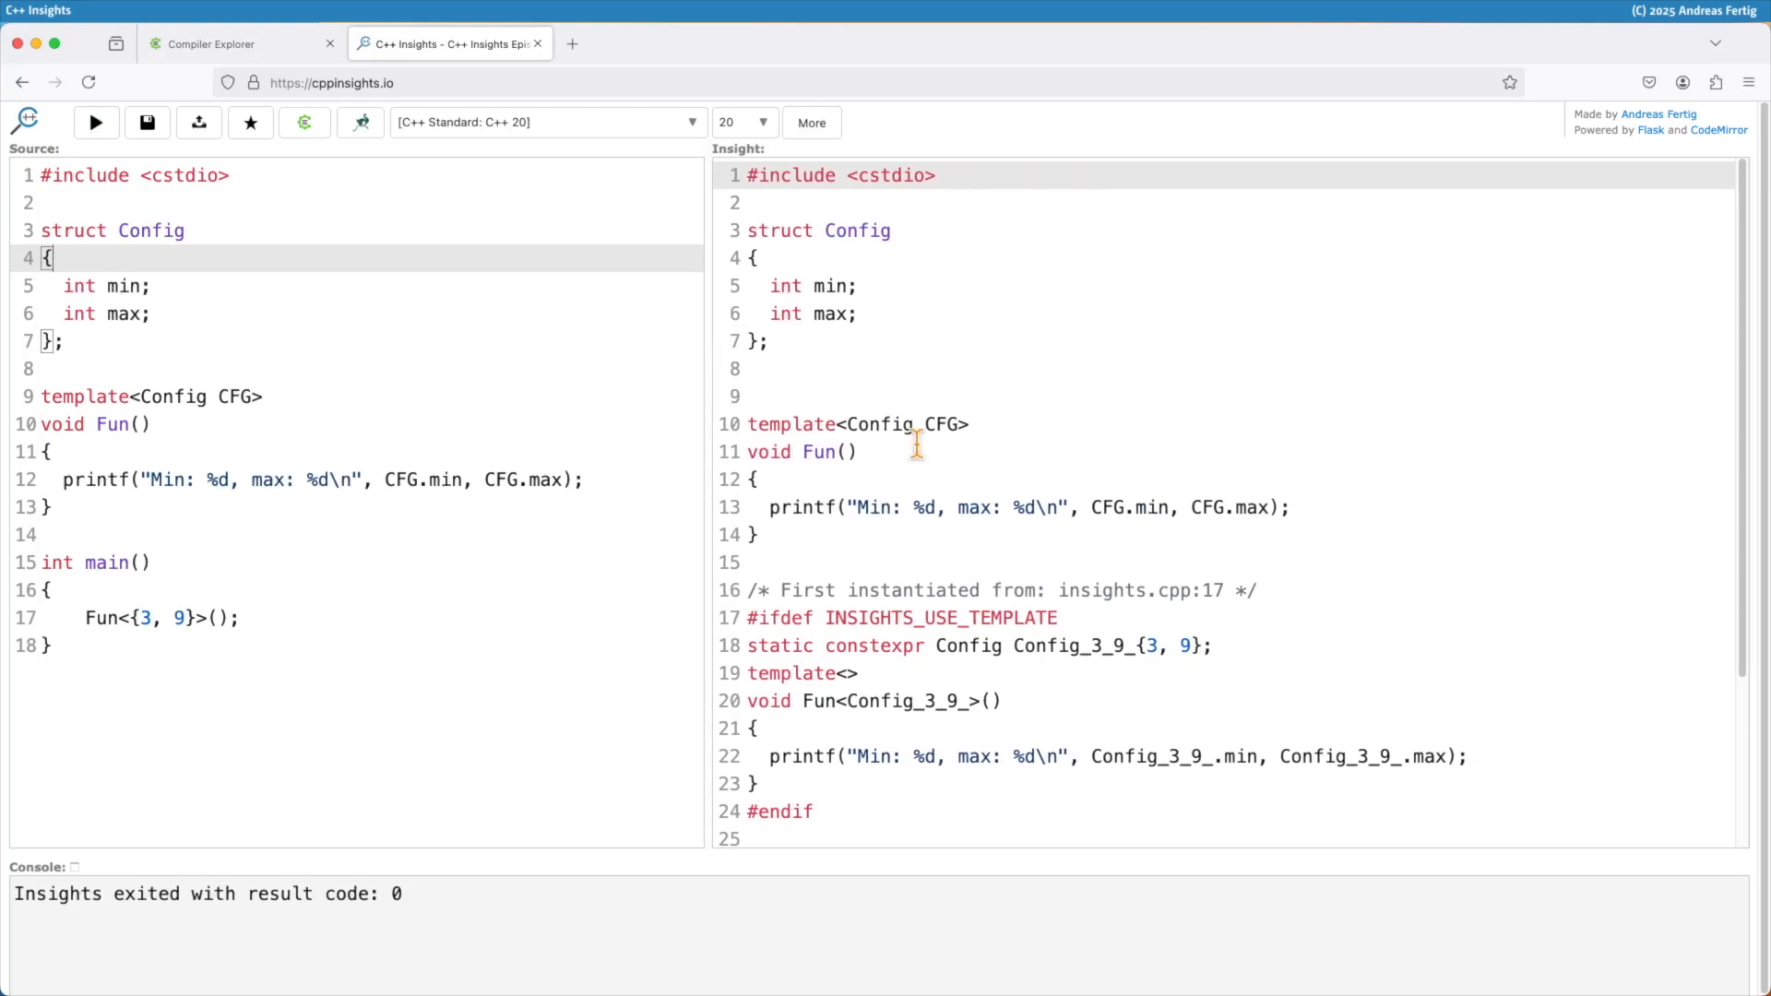
- Highlight the generated static constexpr Config_3_9_ object used by the Fun specialization
scroll(down, 3)
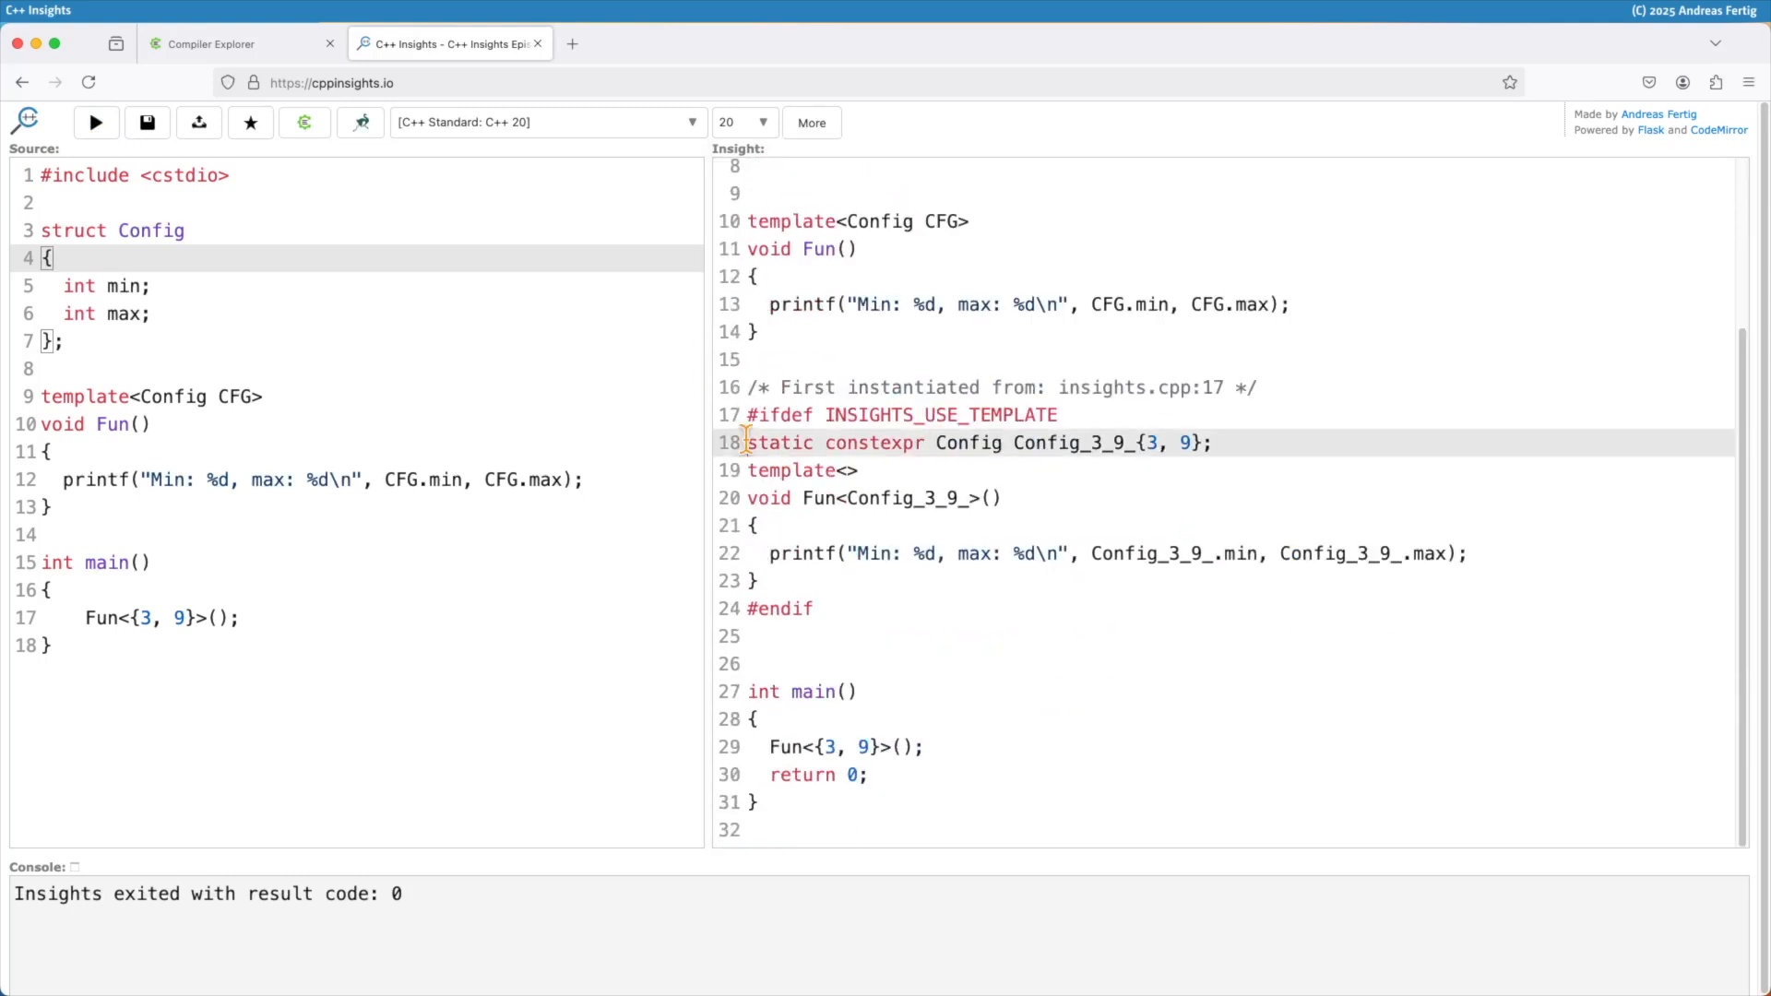
drag(746, 440, 756, 579)
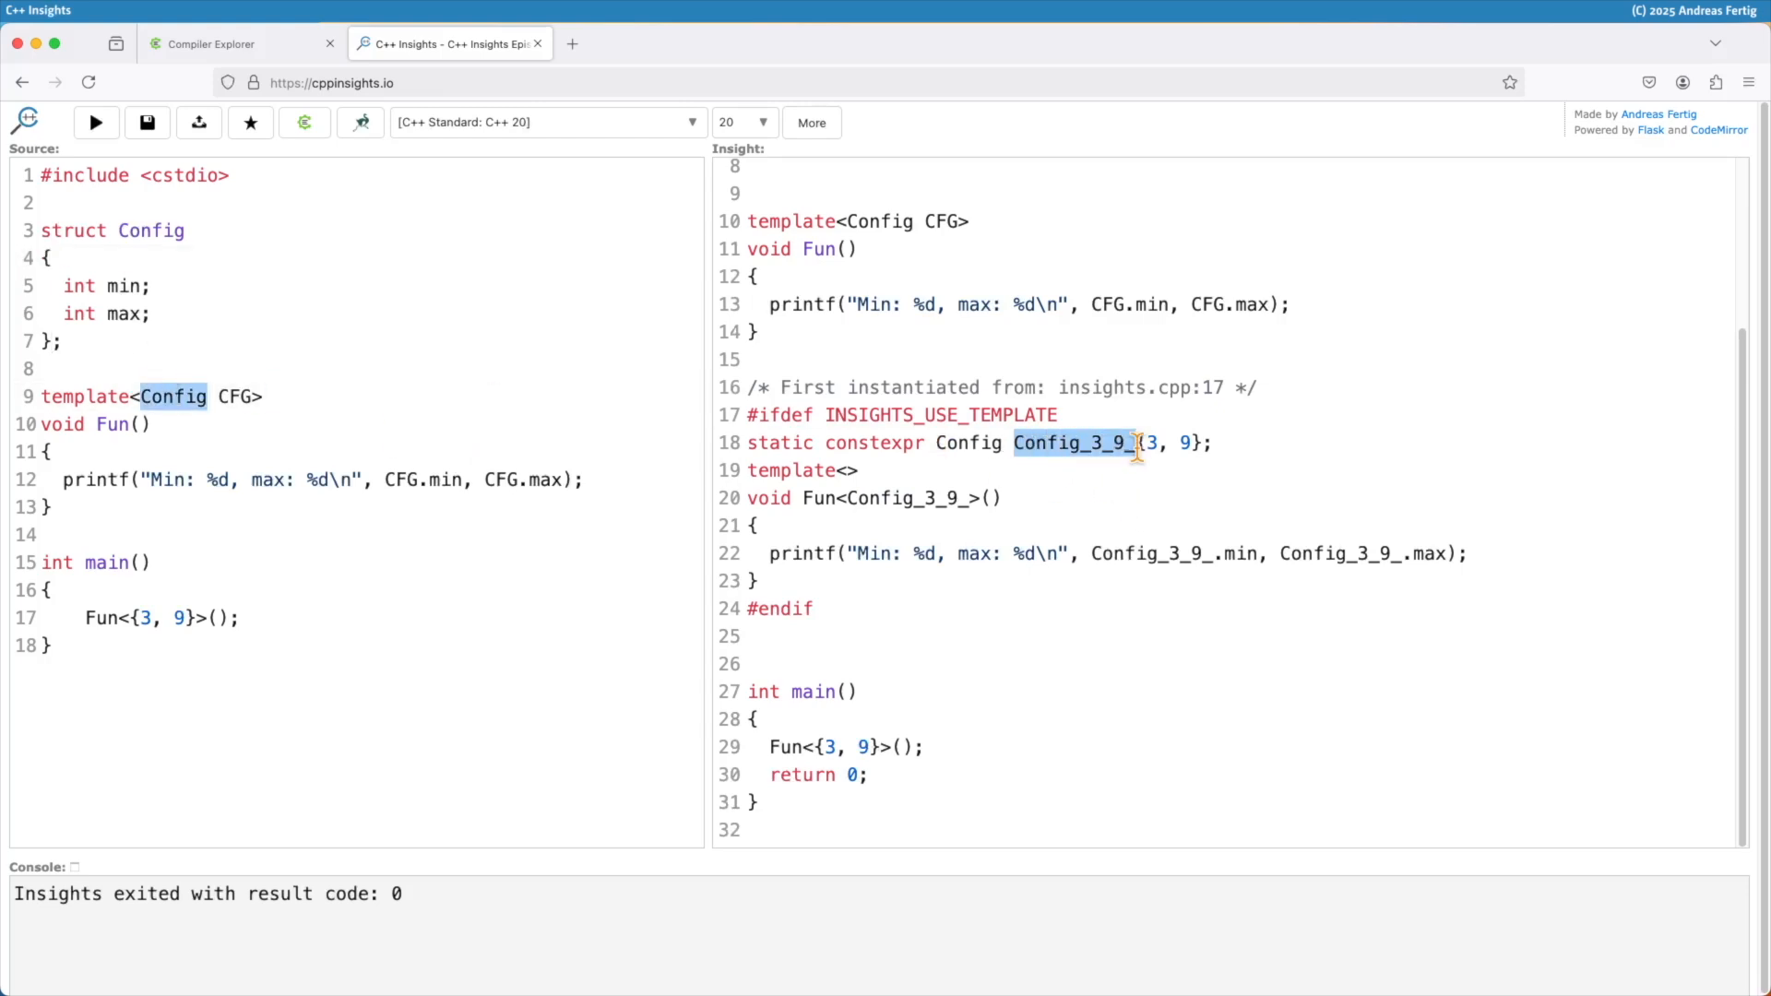
mouse_move(1141, 511)
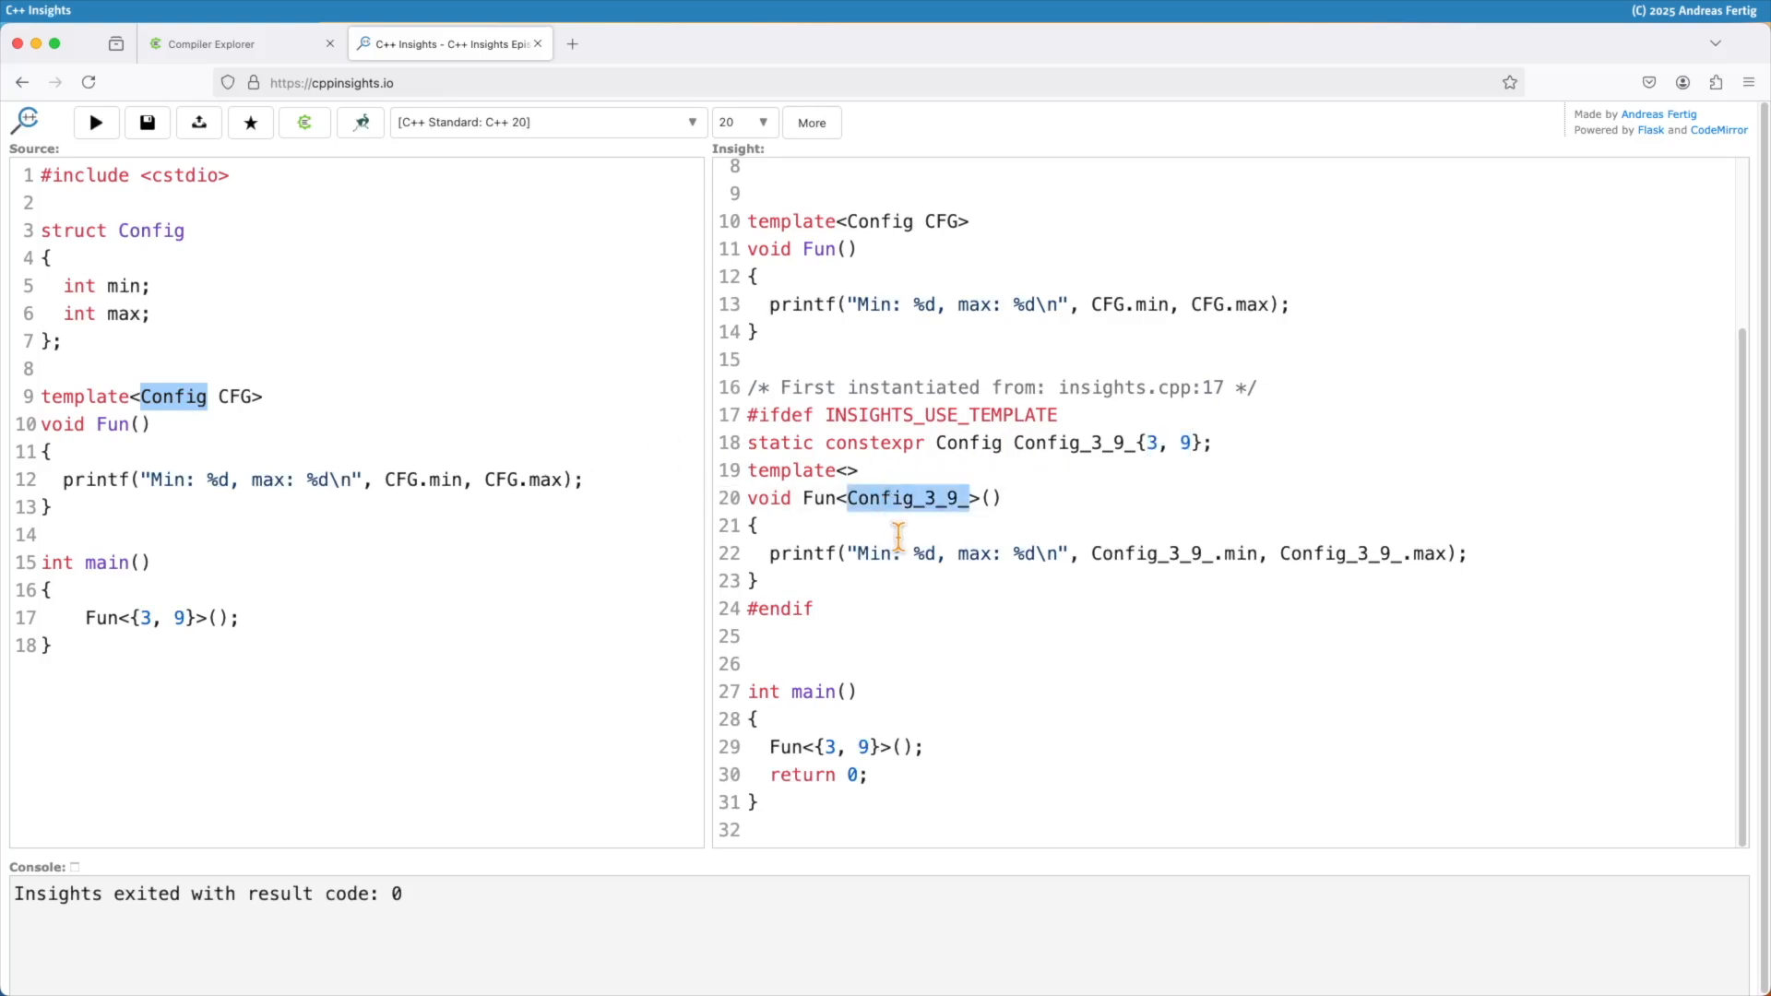
mouse_move(1044, 598)
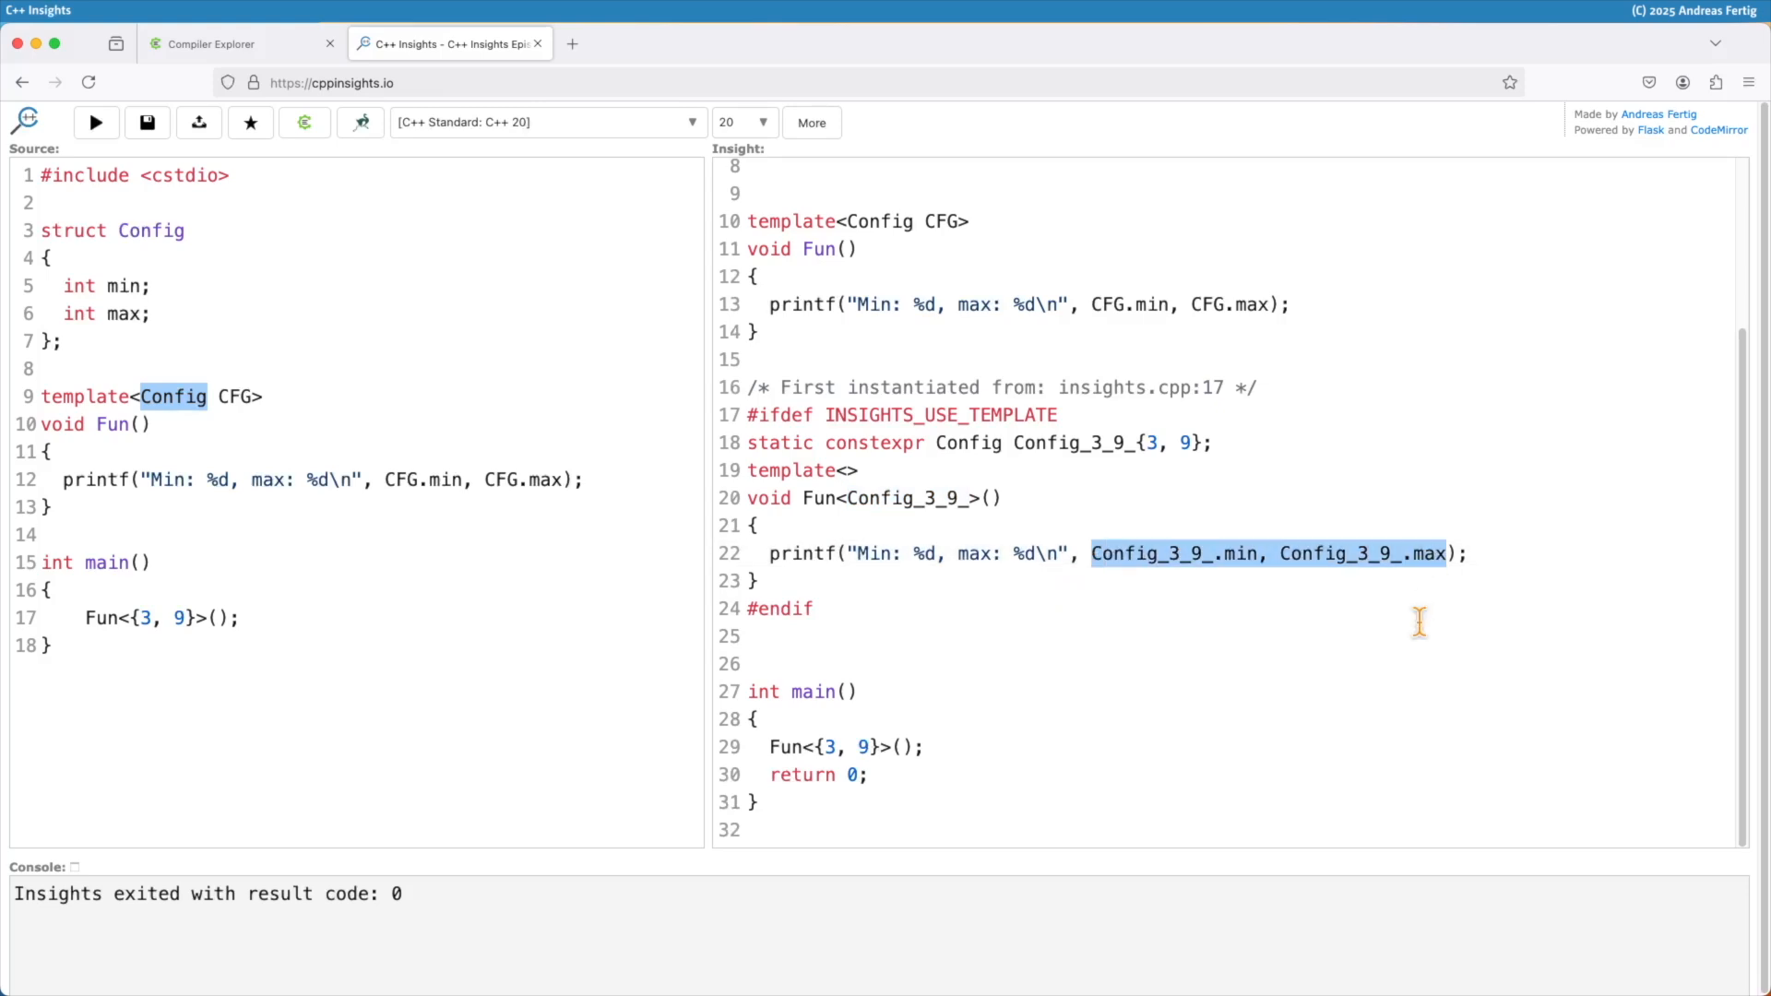
mouse_move(1365, 613)
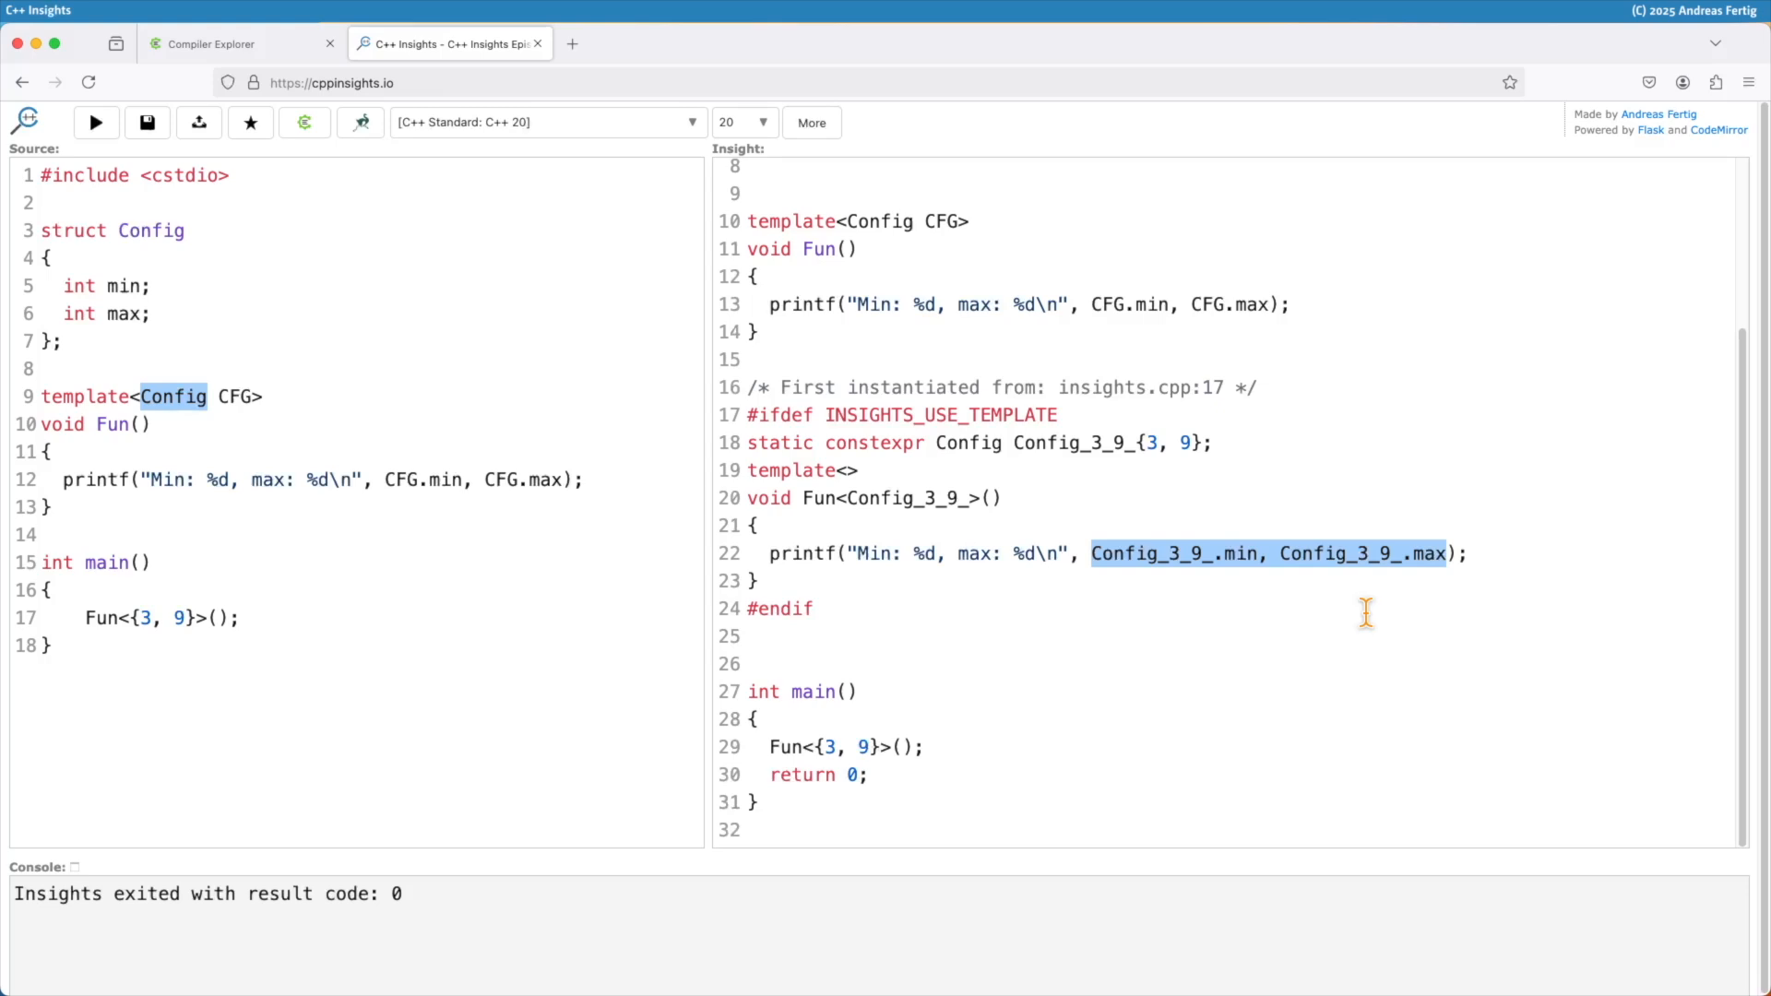